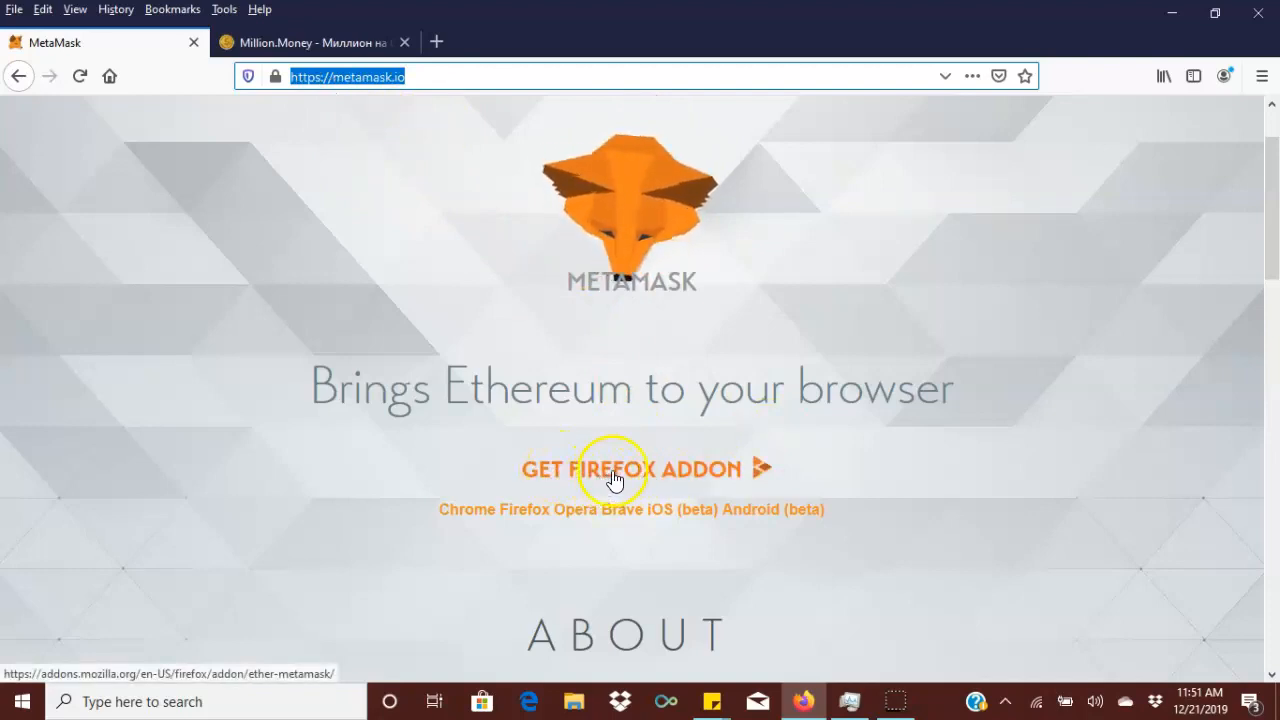
Install the MetaMask Firefox add-on from metamask.io, accepting its requested permissions.
{"action": "left_click", "coordinate": [630, 468]}
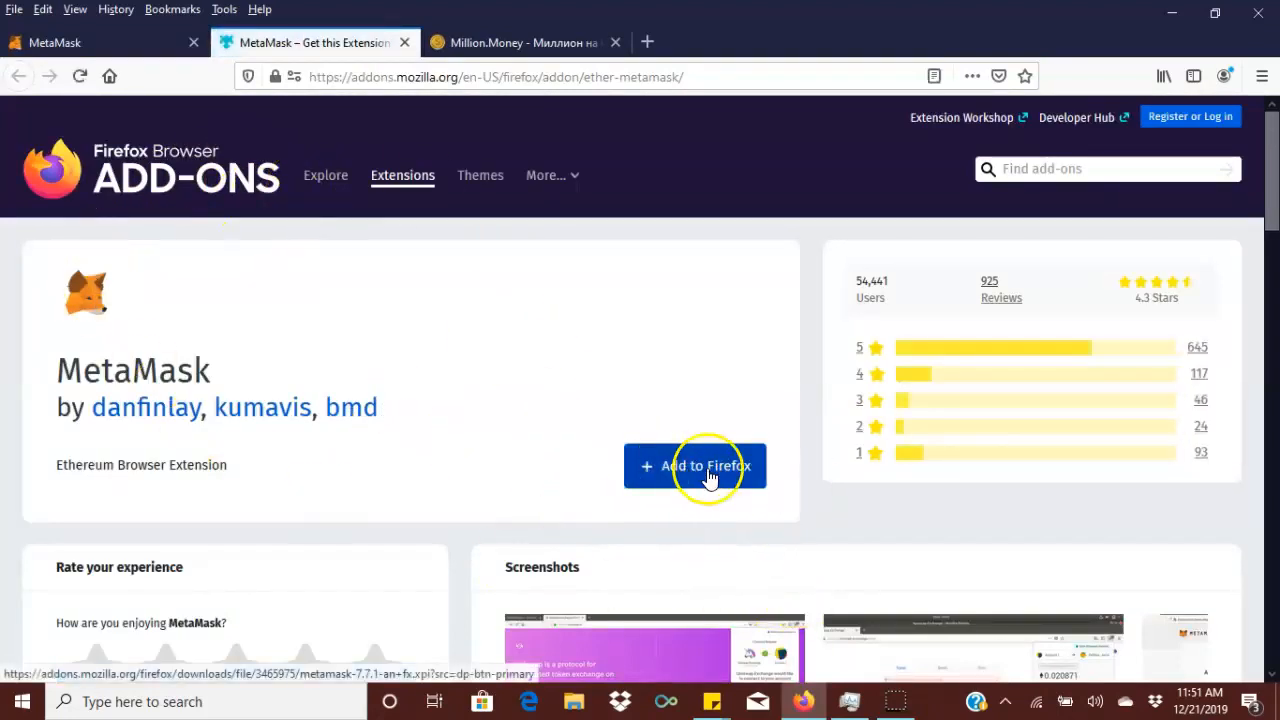
{"action": "left_click", "coordinate": [695, 465]}
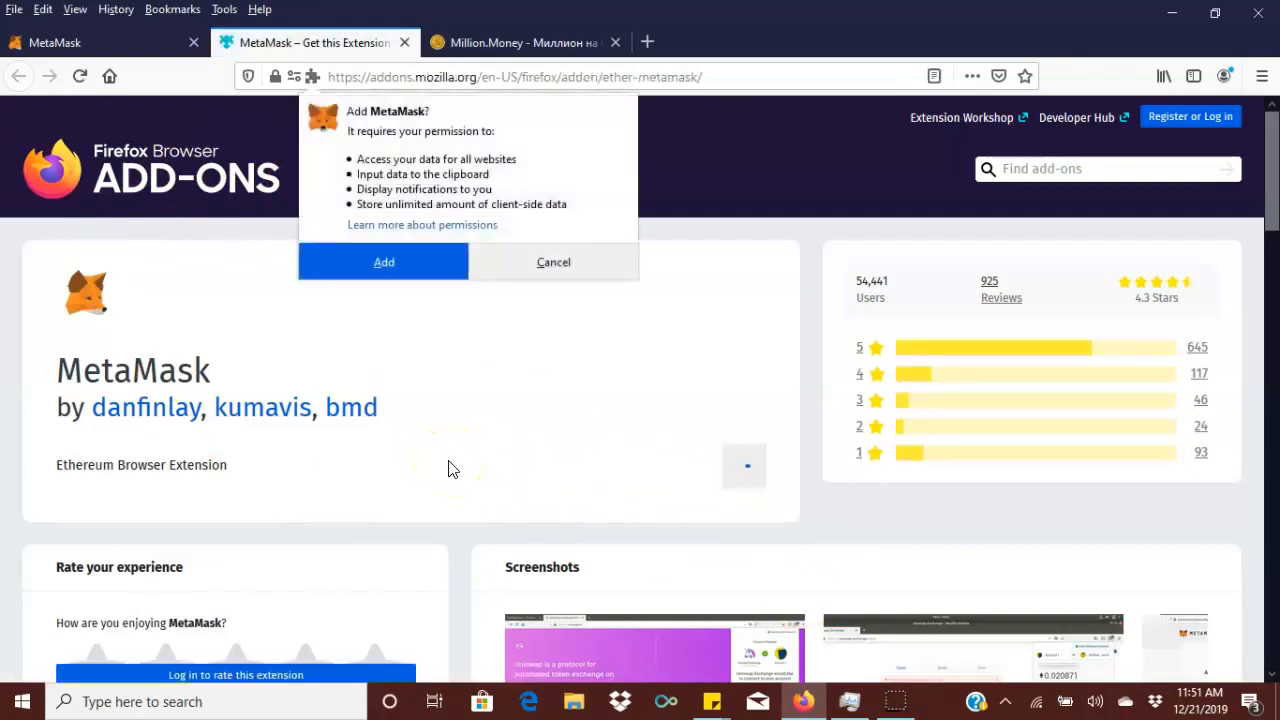
{"action": "left_click", "coordinate": [383, 261]}
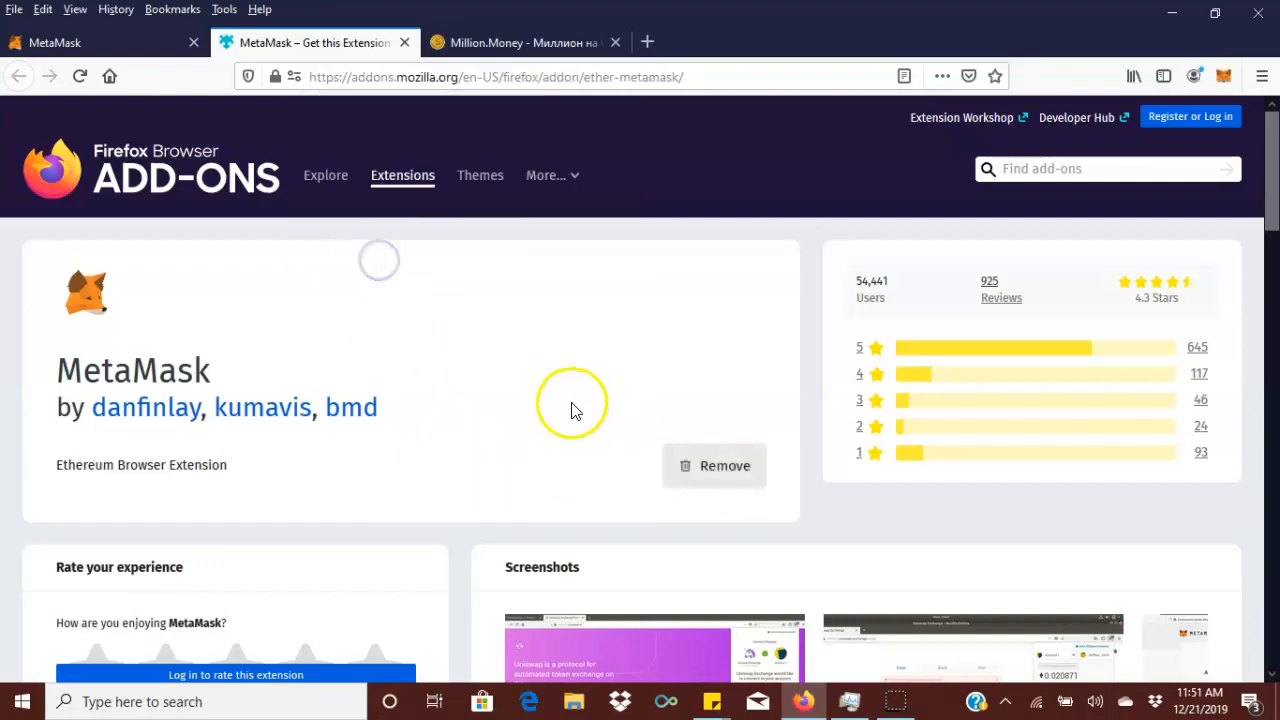
{"action": "mouse_move", "coordinate": [1224, 76]}
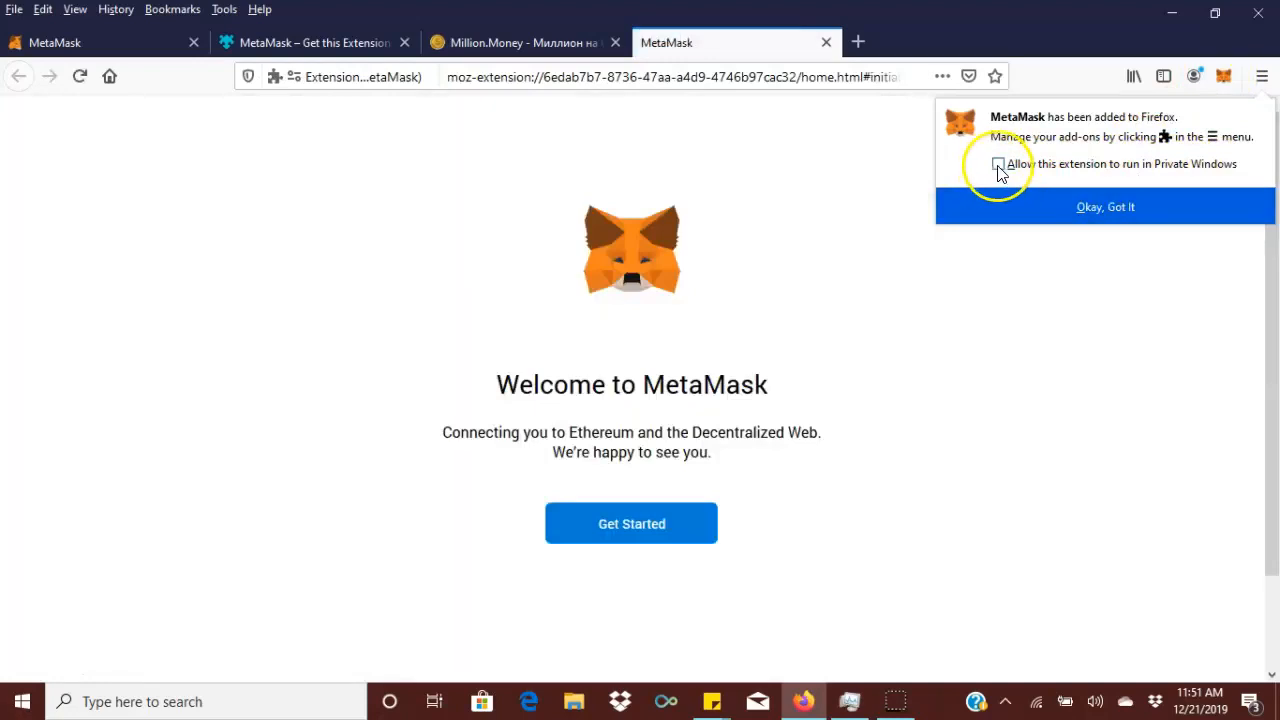
{"action": "left_click", "coordinate": [998, 164]}
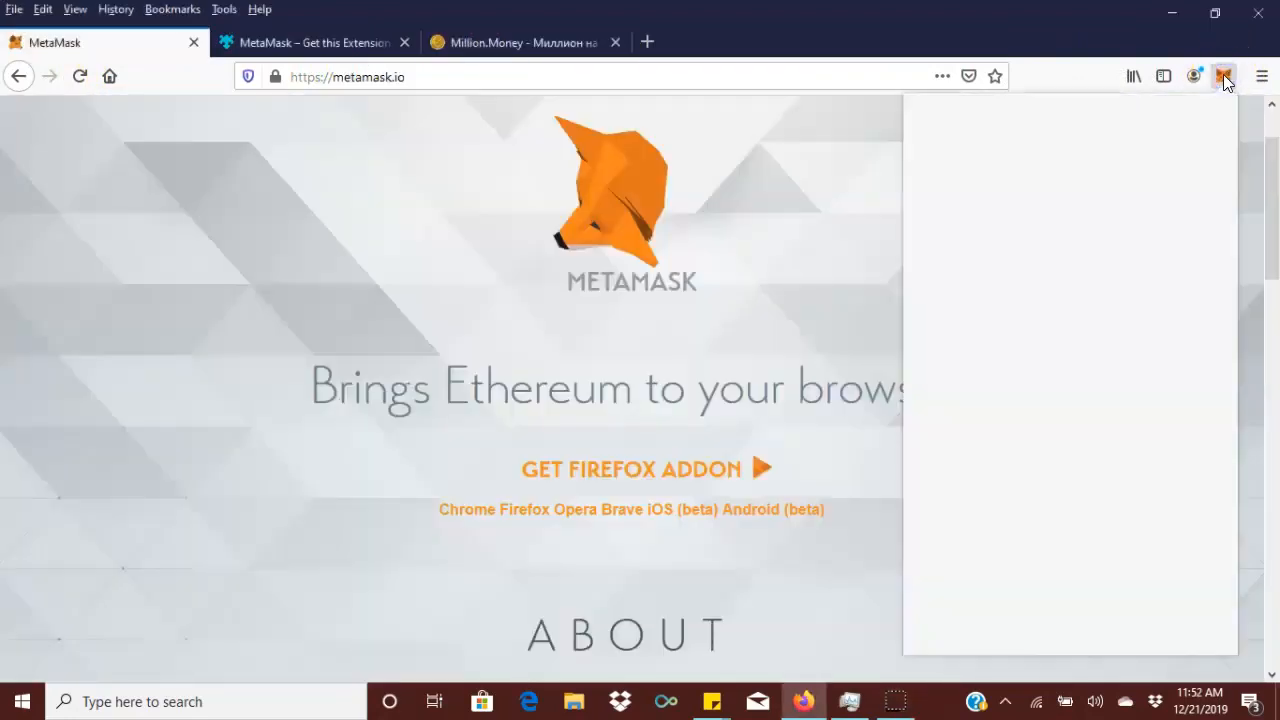
{"action": "left_click", "coordinate": [1224, 76]}
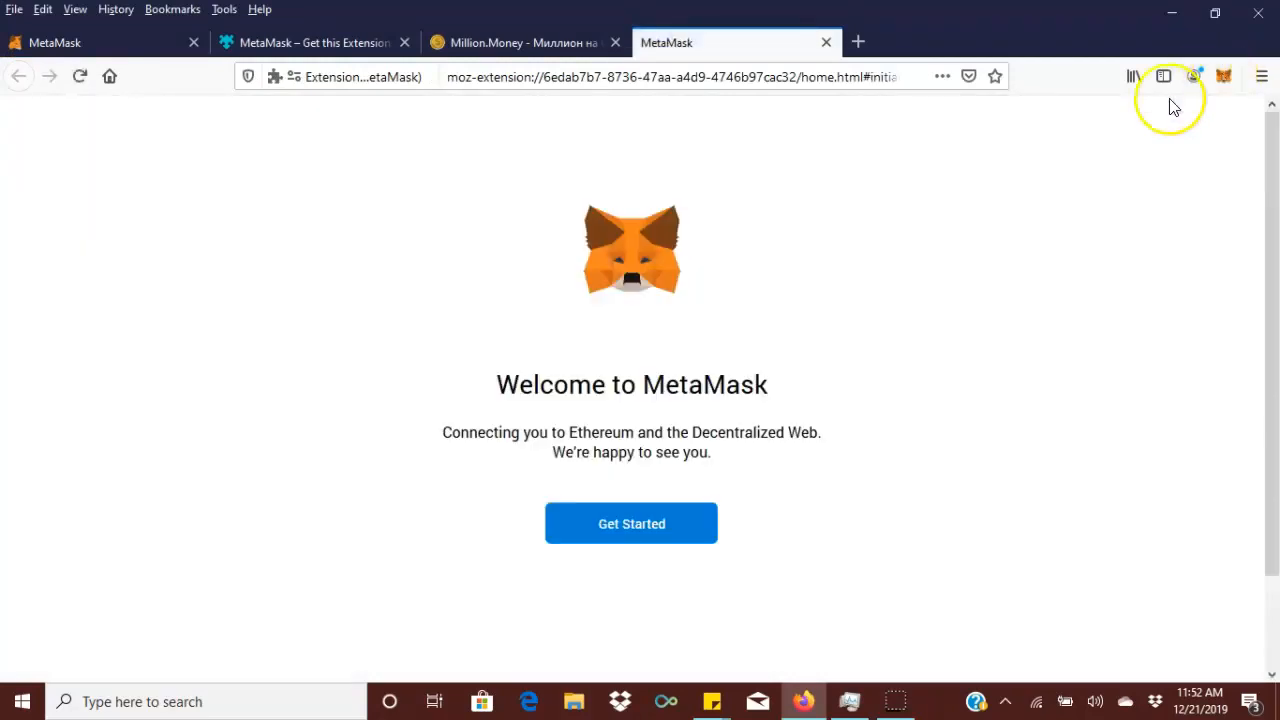
{"action": "mouse_move", "coordinate": [631, 505]}
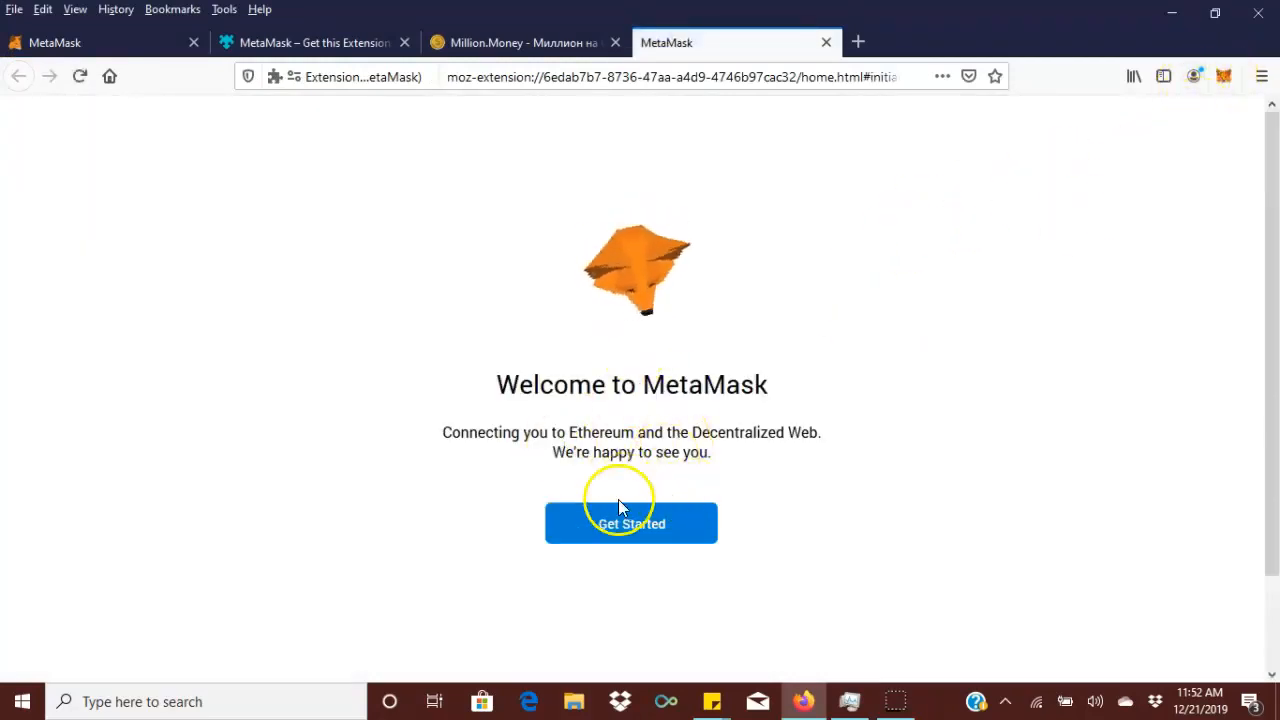
{"action": "mouse_move", "coordinate": [1205, 90]}
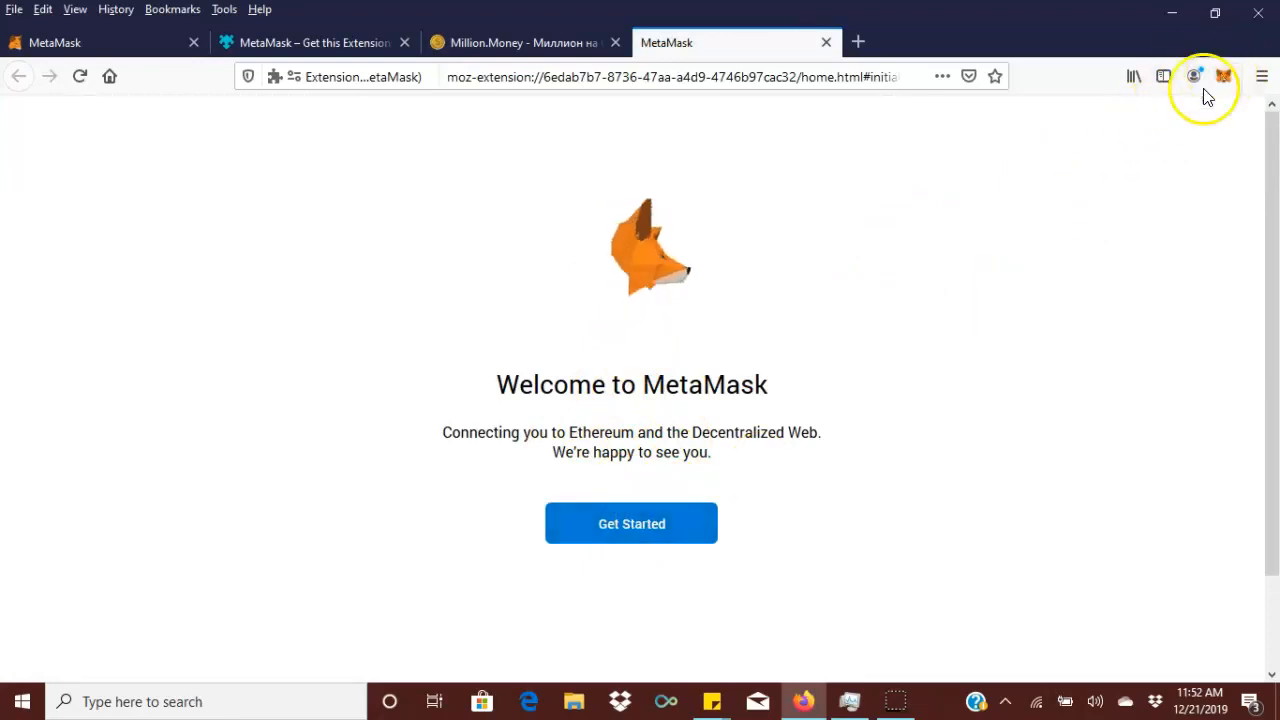
Start MetaMask setup with Create a Wallet and answer the usage-data prompt.
{"action": "left_click", "coordinate": [631, 523]}
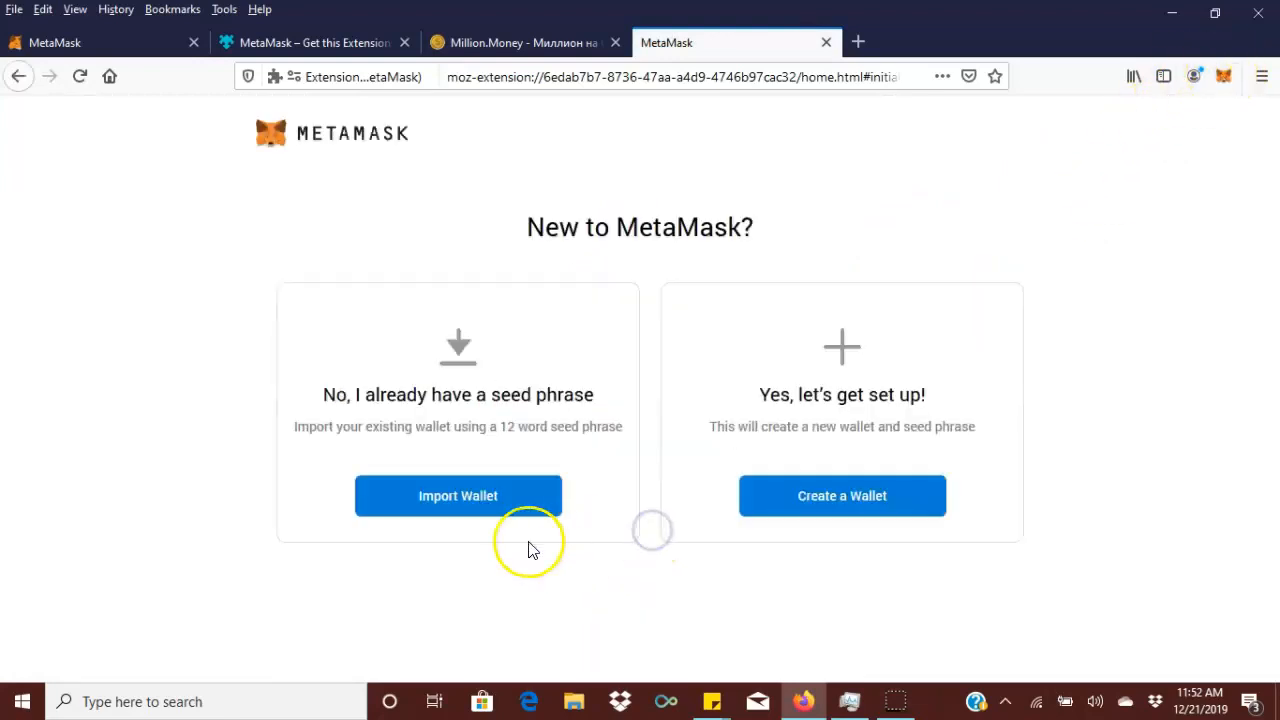
{"action": "mouse_move", "coordinate": [878, 505]}
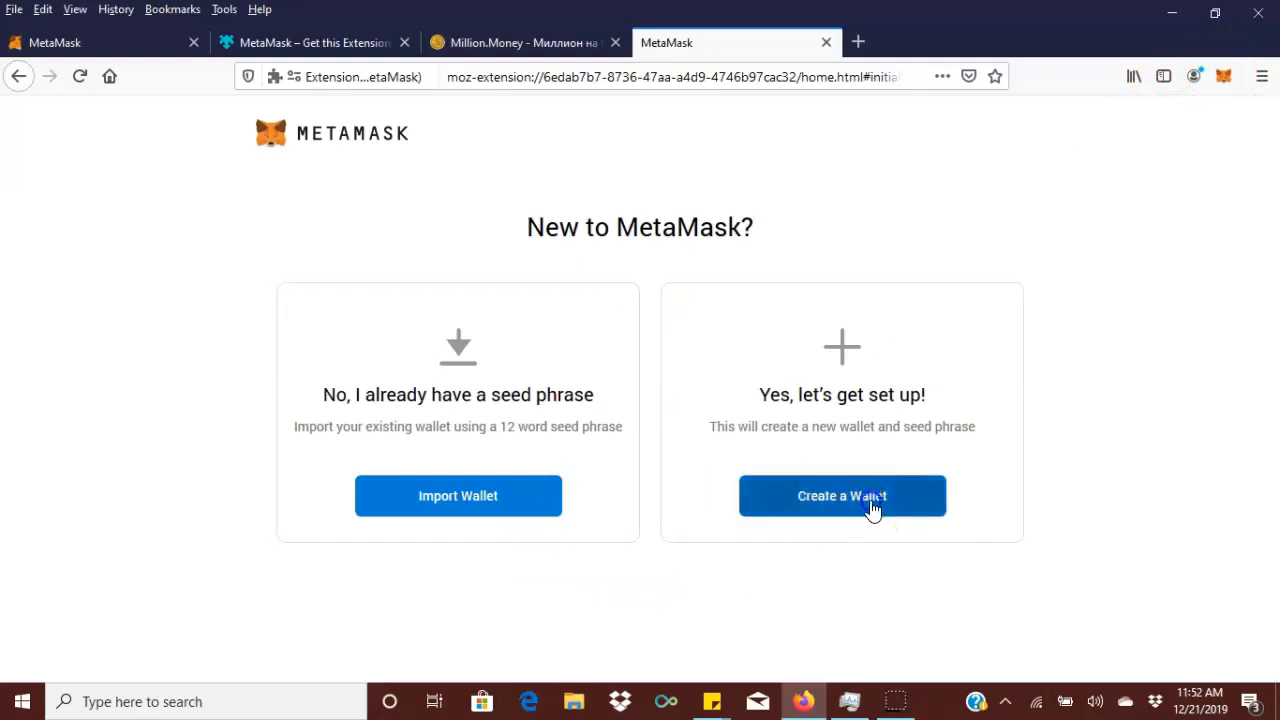
{"action": "left_click", "coordinate": [841, 495]}
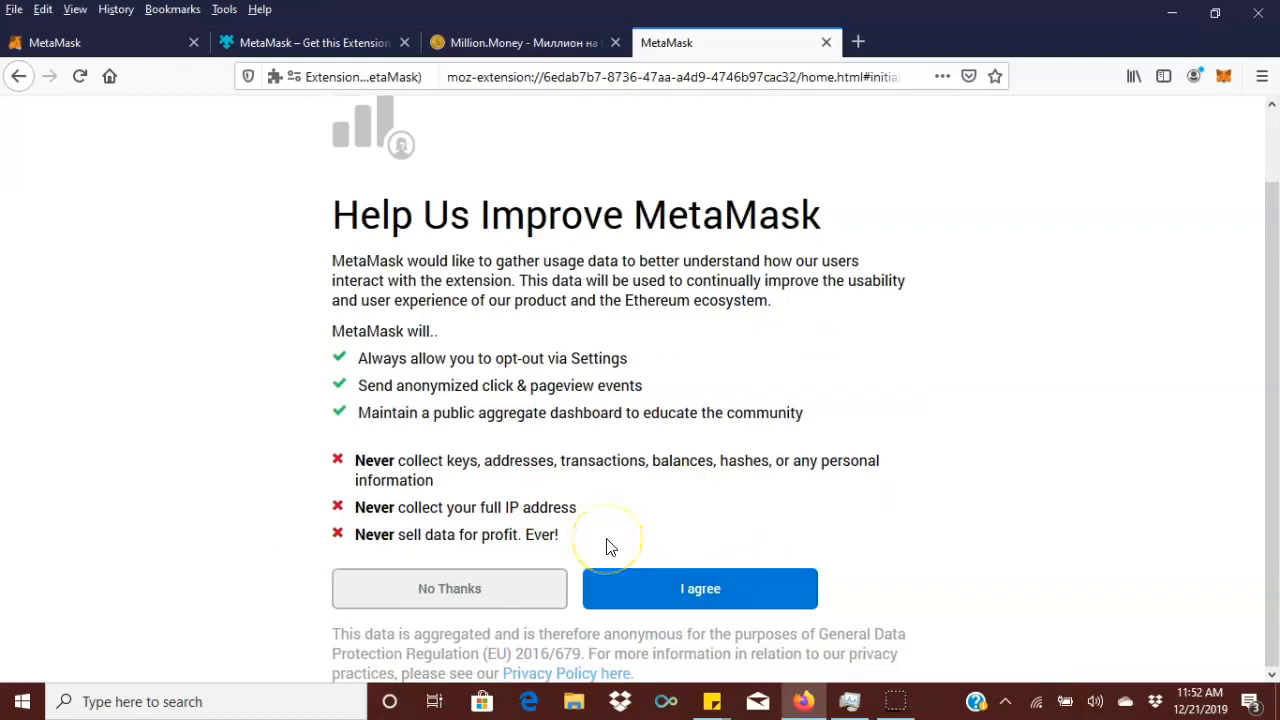
{"action": "left_click", "coordinate": [700, 588]}
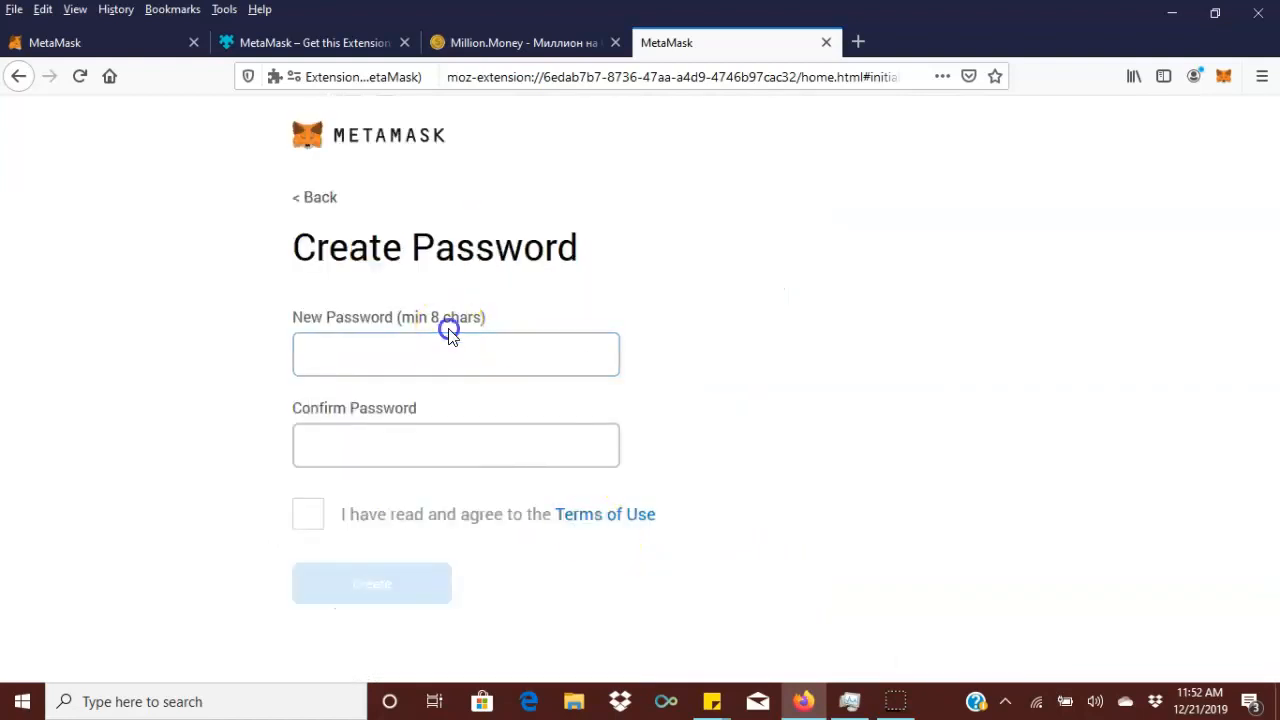
Enter the wallet password in both fields, accept the Terms of Use, and create the wallet.
{"action": "left_click", "coordinate": [456, 354]}
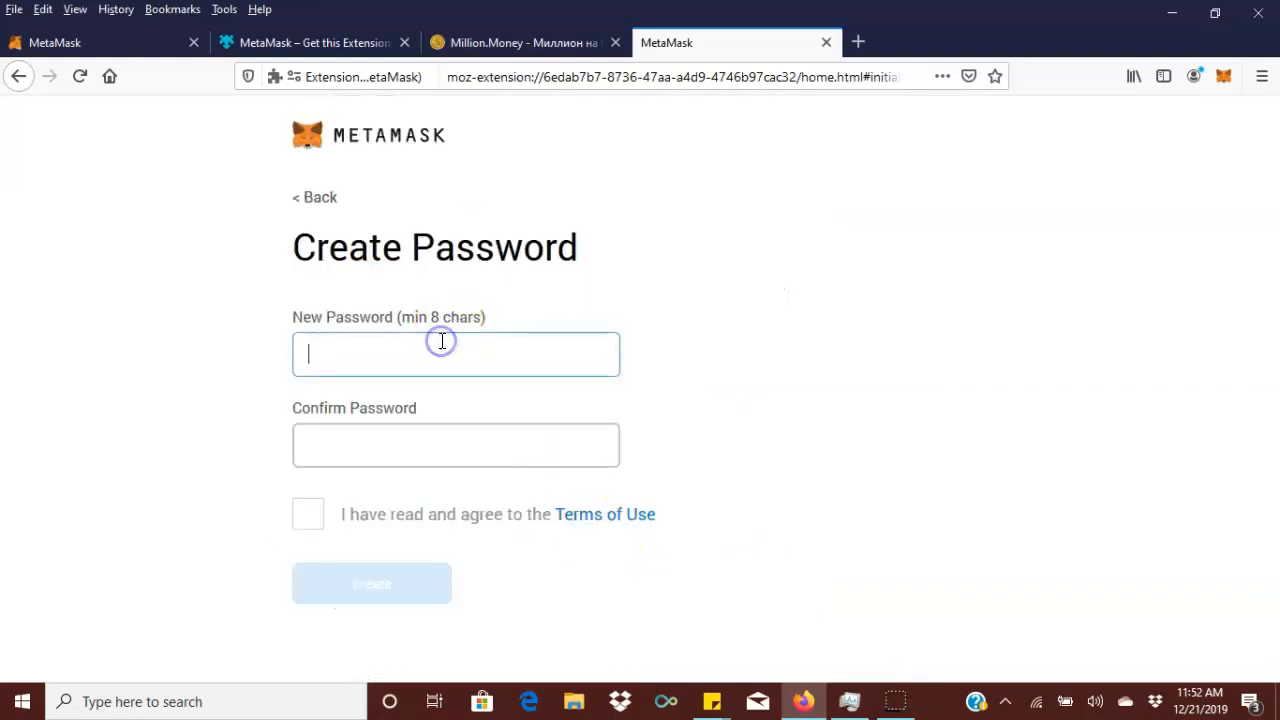
{"action": "type", "text": "•"}
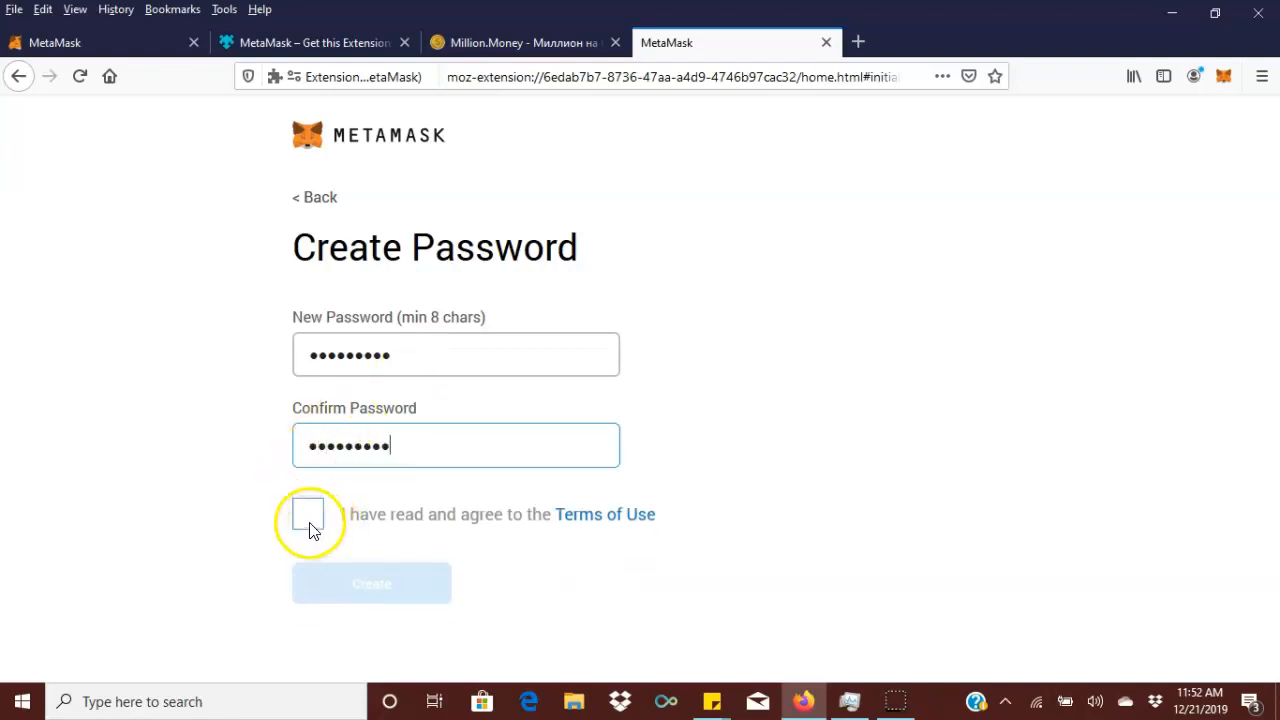
{"action": "mouse_move", "coordinate": [345, 445]}
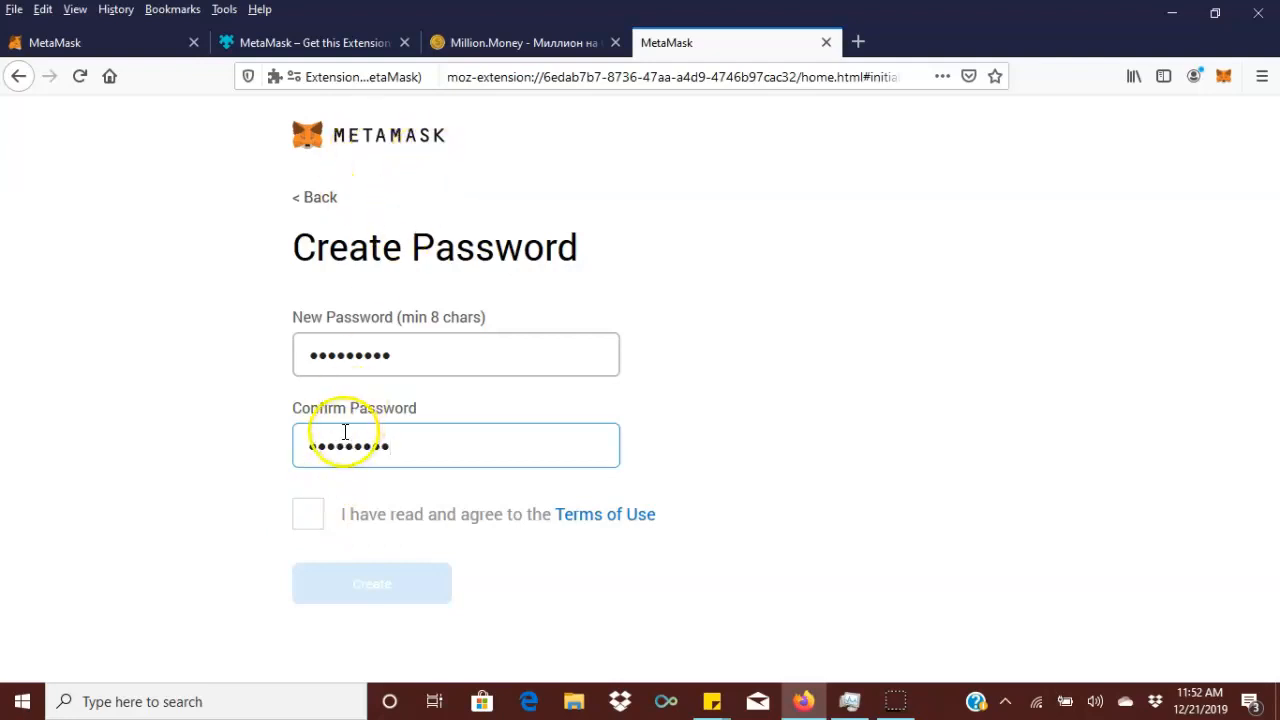
{"action": "left_click", "coordinate": [308, 514]}
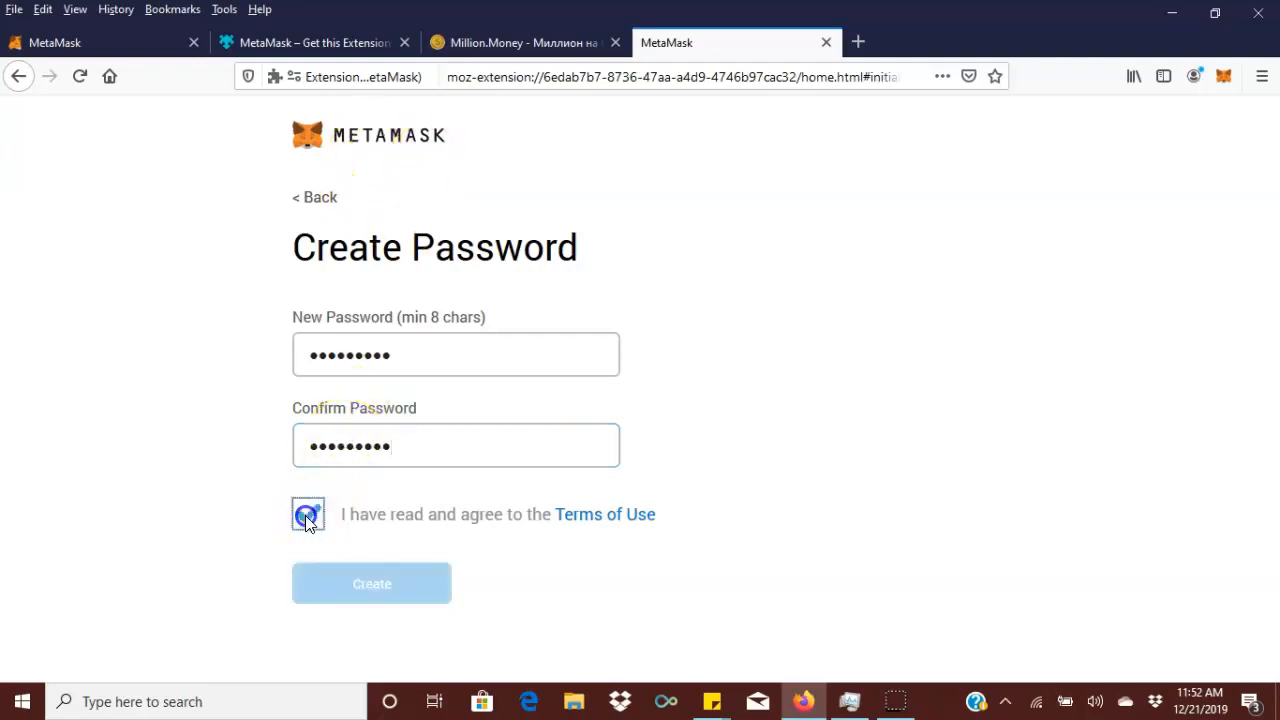
{"action": "left_click", "coordinate": [308, 514]}
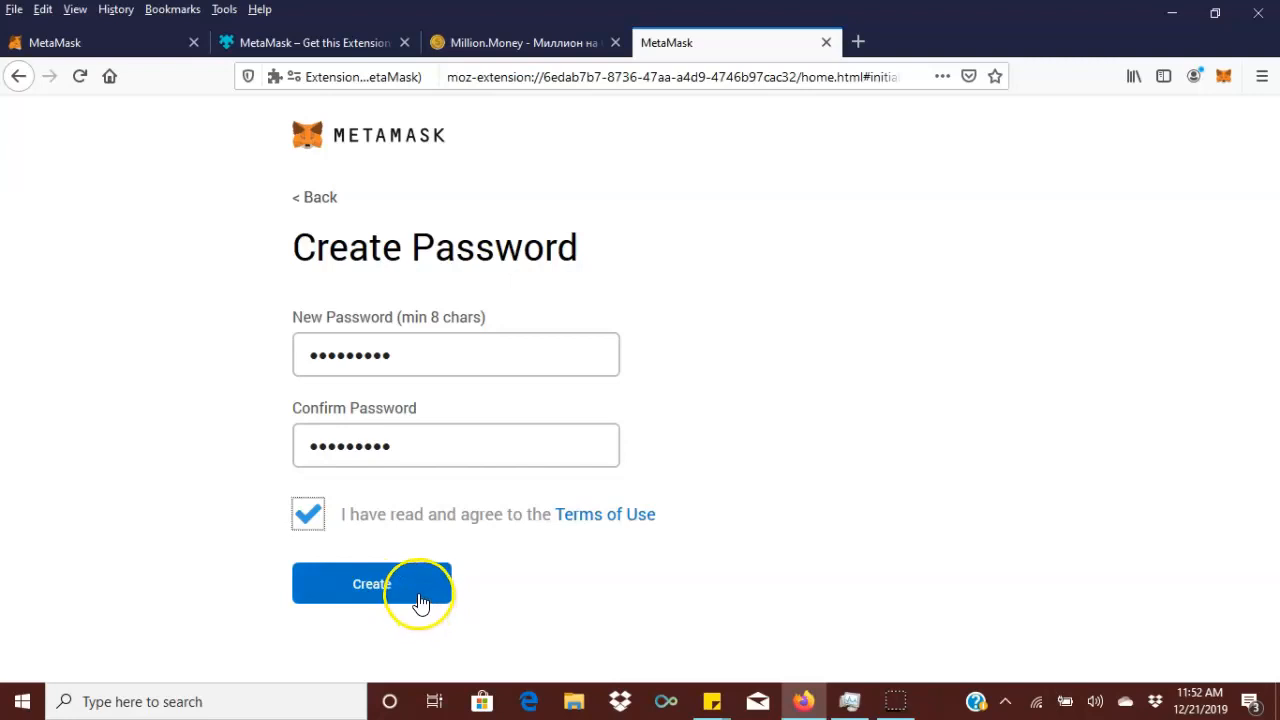
{"action": "left_click", "coordinate": [371, 583]}
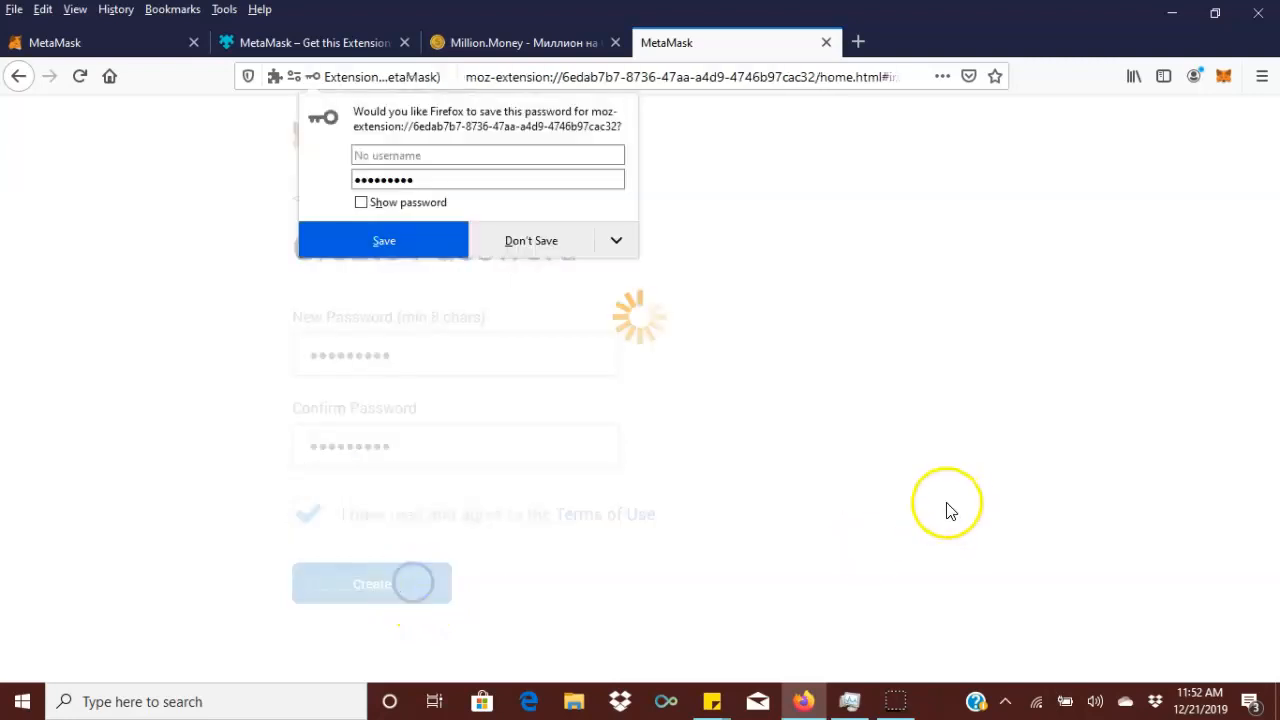
{"action": "left_click", "coordinate": [371, 583]}
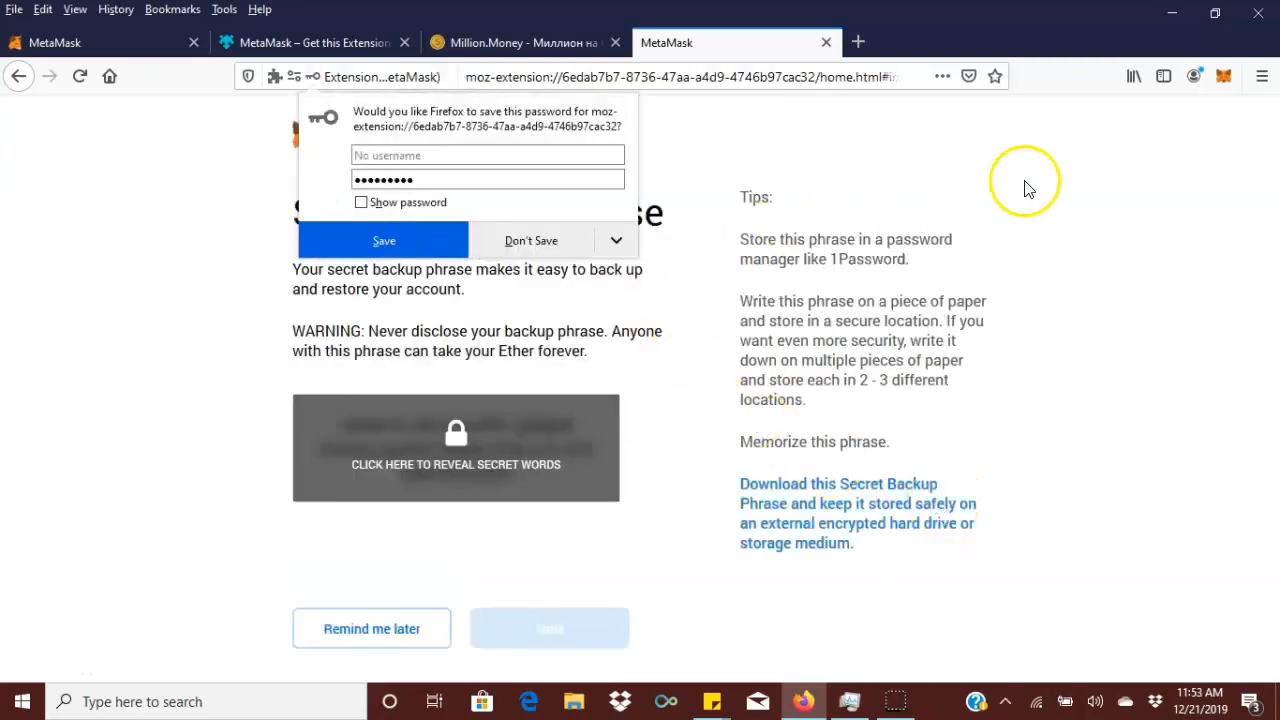
{"action": "left_click", "coordinate": [531, 240]}
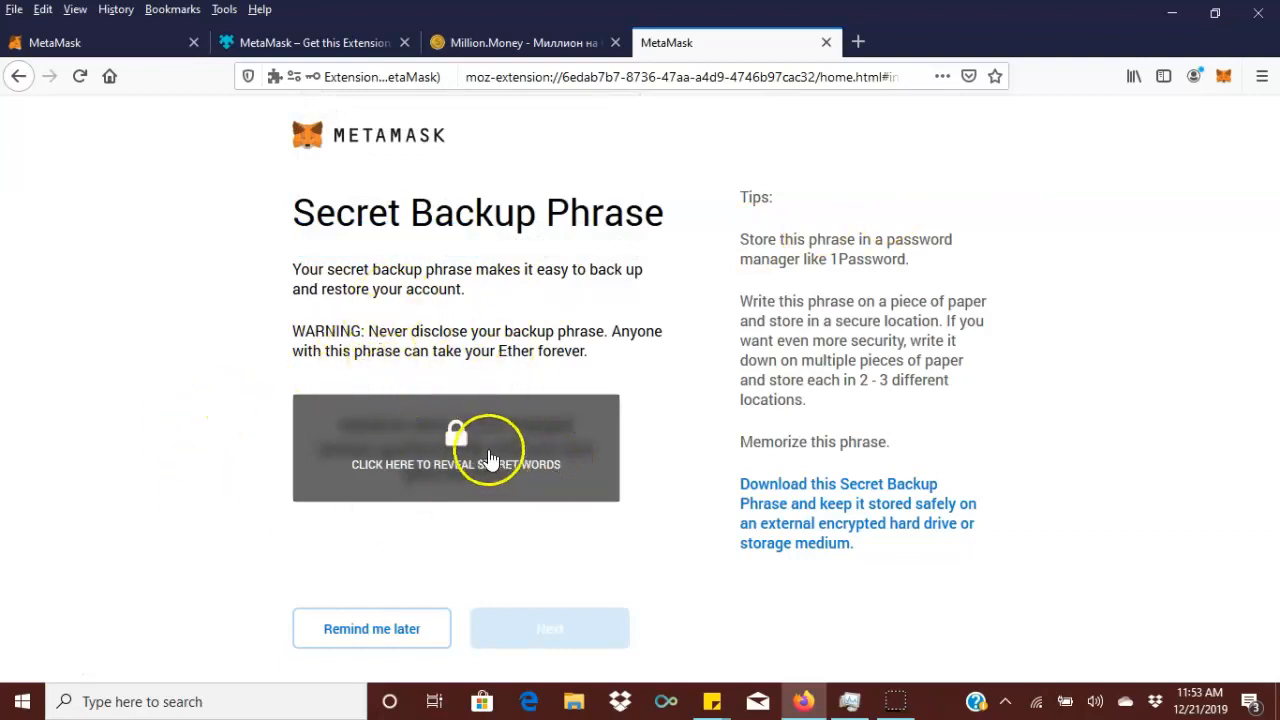
{"action": "mouse_move", "coordinate": [560, 463]}
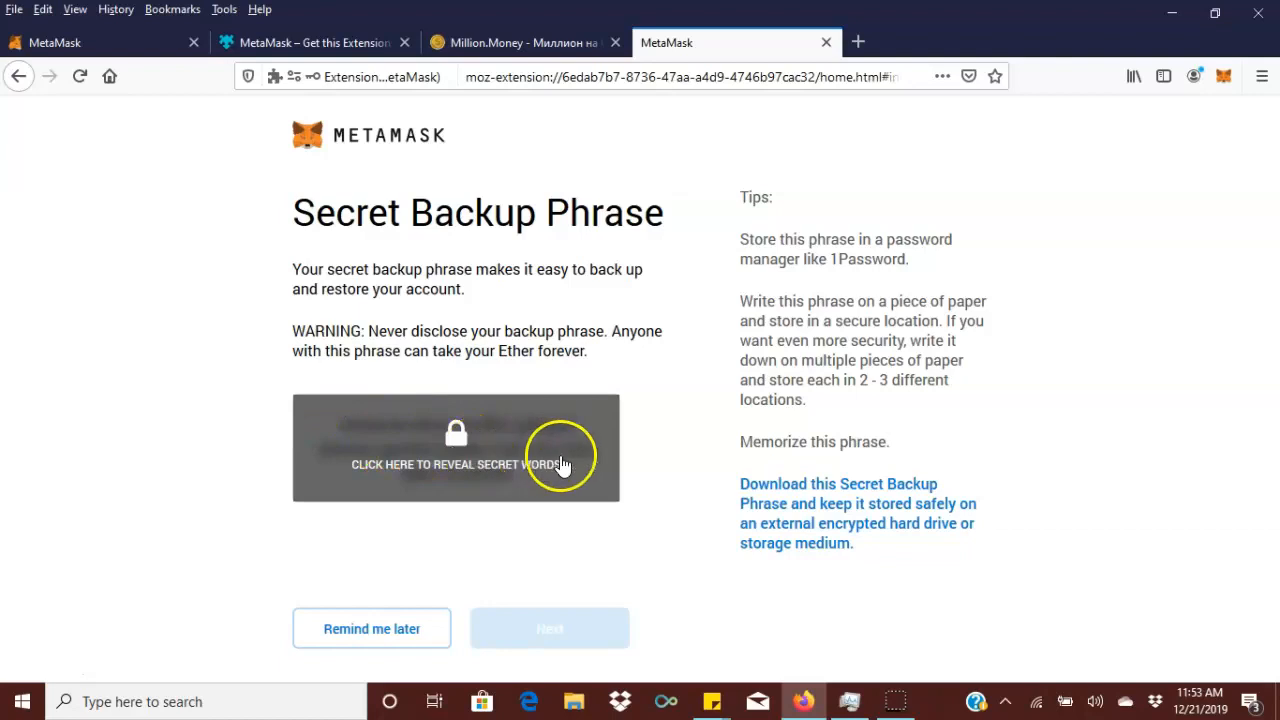
{"action": "mouse_move", "coordinate": [350, 505]}
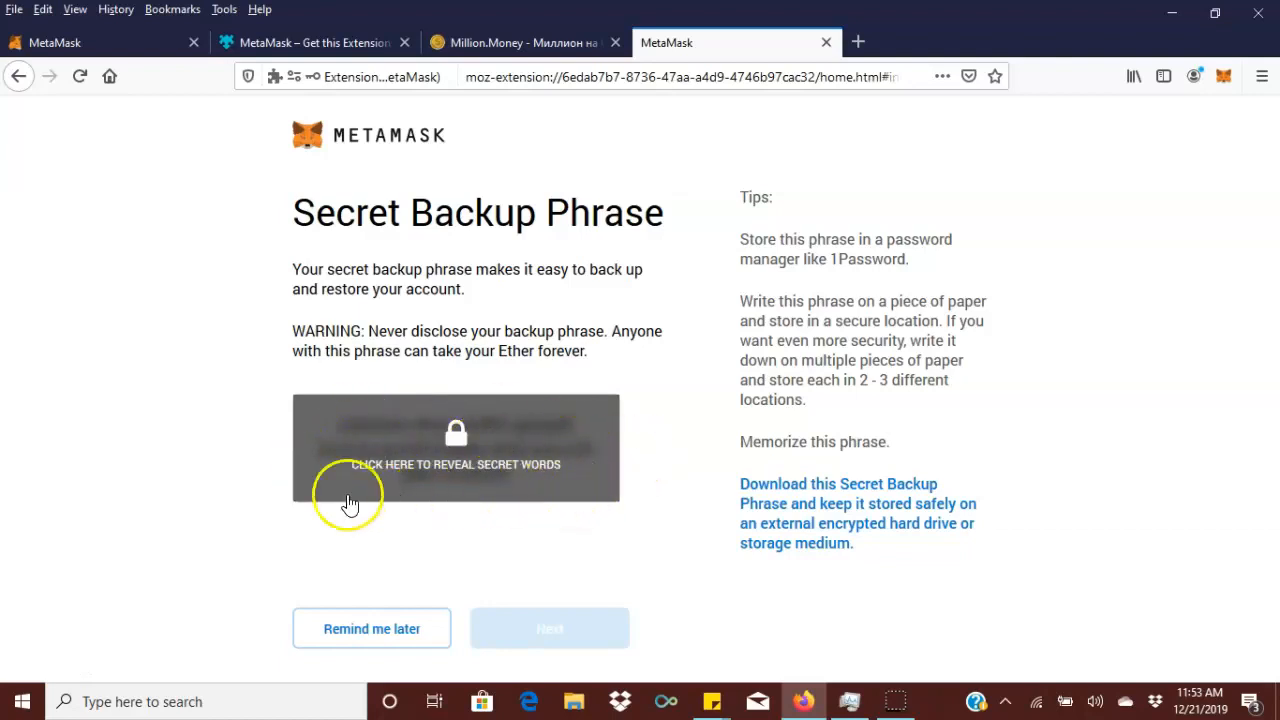
{"action": "mouse_move", "coordinate": [484, 486]}
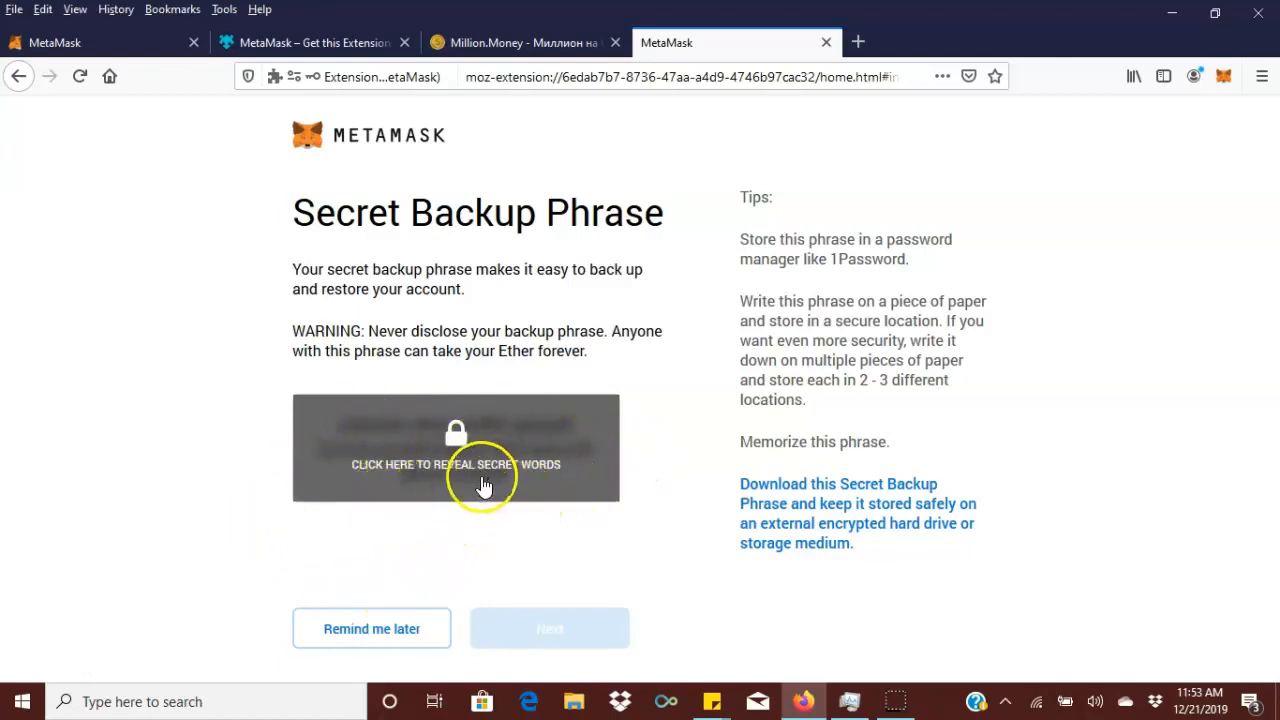
{"action": "mouse_move", "coordinate": [440, 435]}
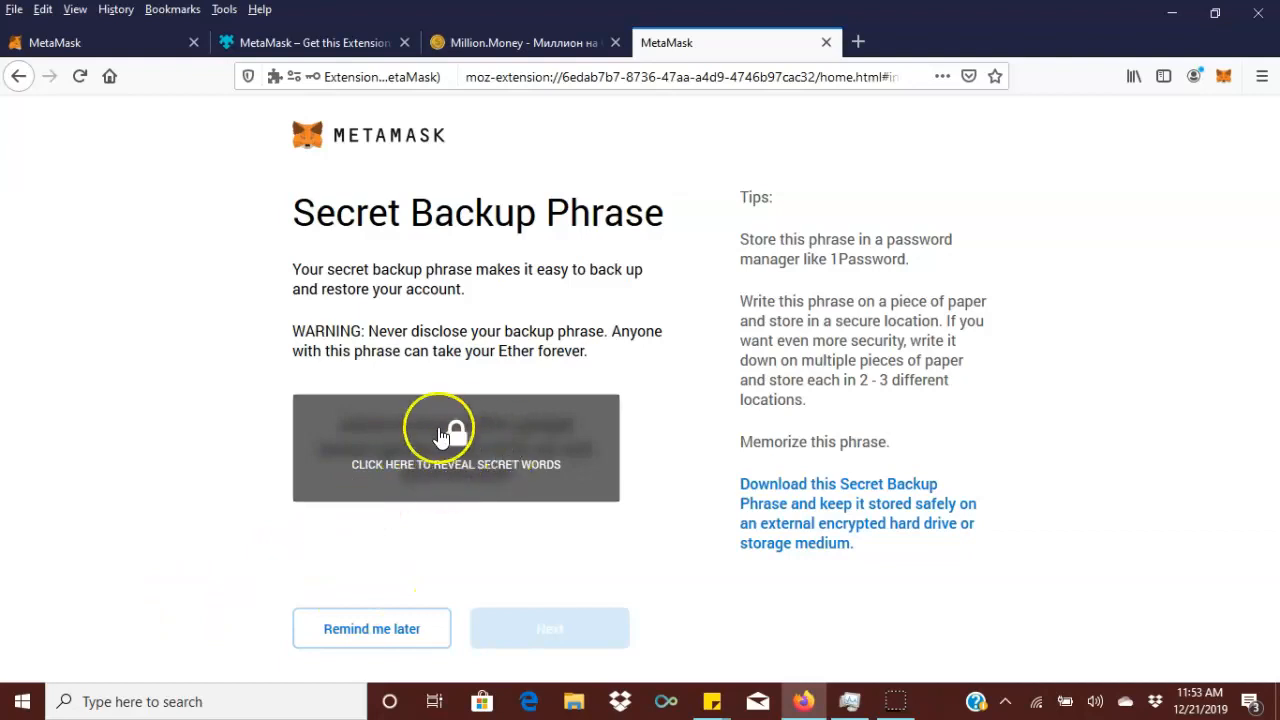
{"action": "mouse_move", "coordinate": [468, 447]}
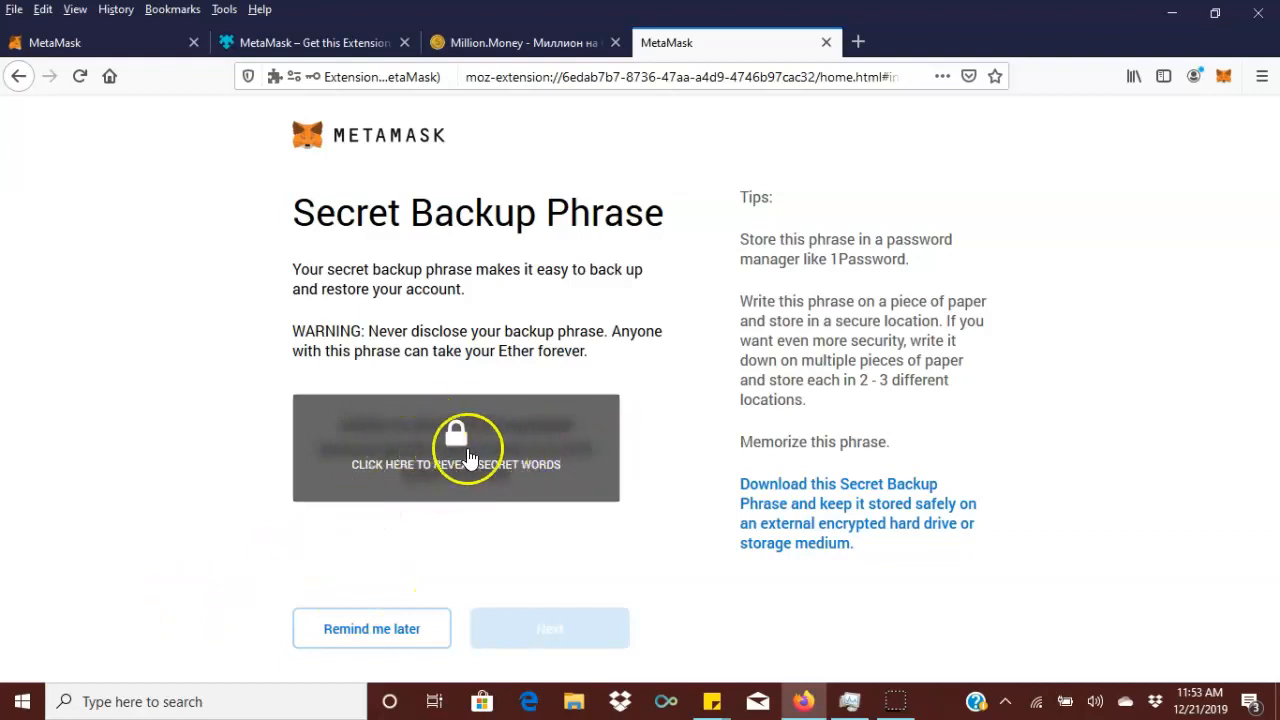
{"action": "mouse_move", "coordinate": [295, 505]}
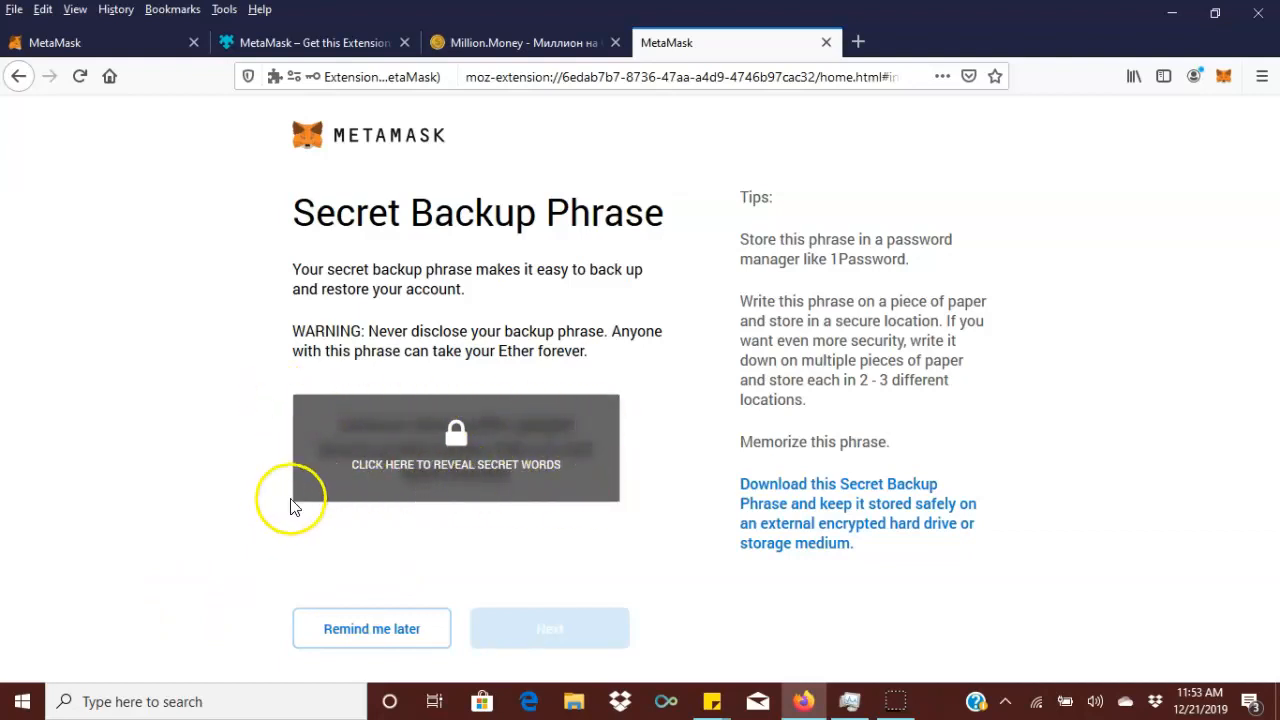
{"action": "mouse_move", "coordinate": [440, 464]}
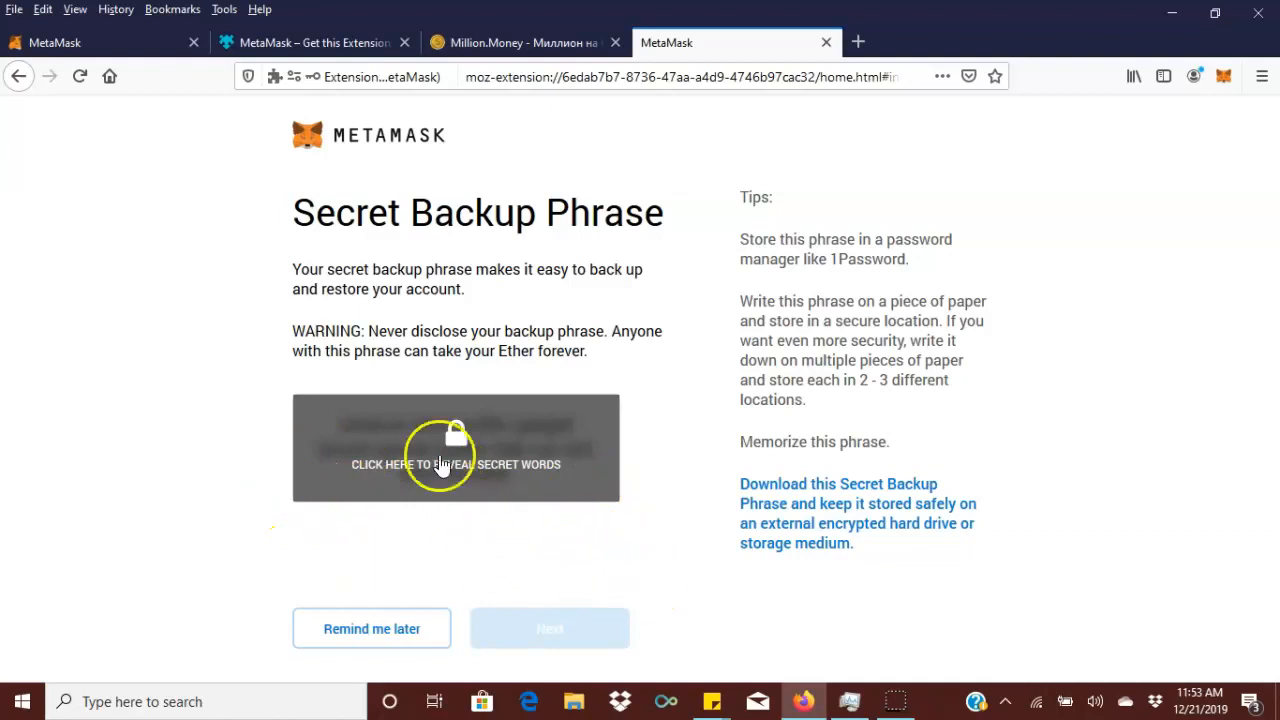
{"action": "mouse_move", "coordinate": [474, 527]}
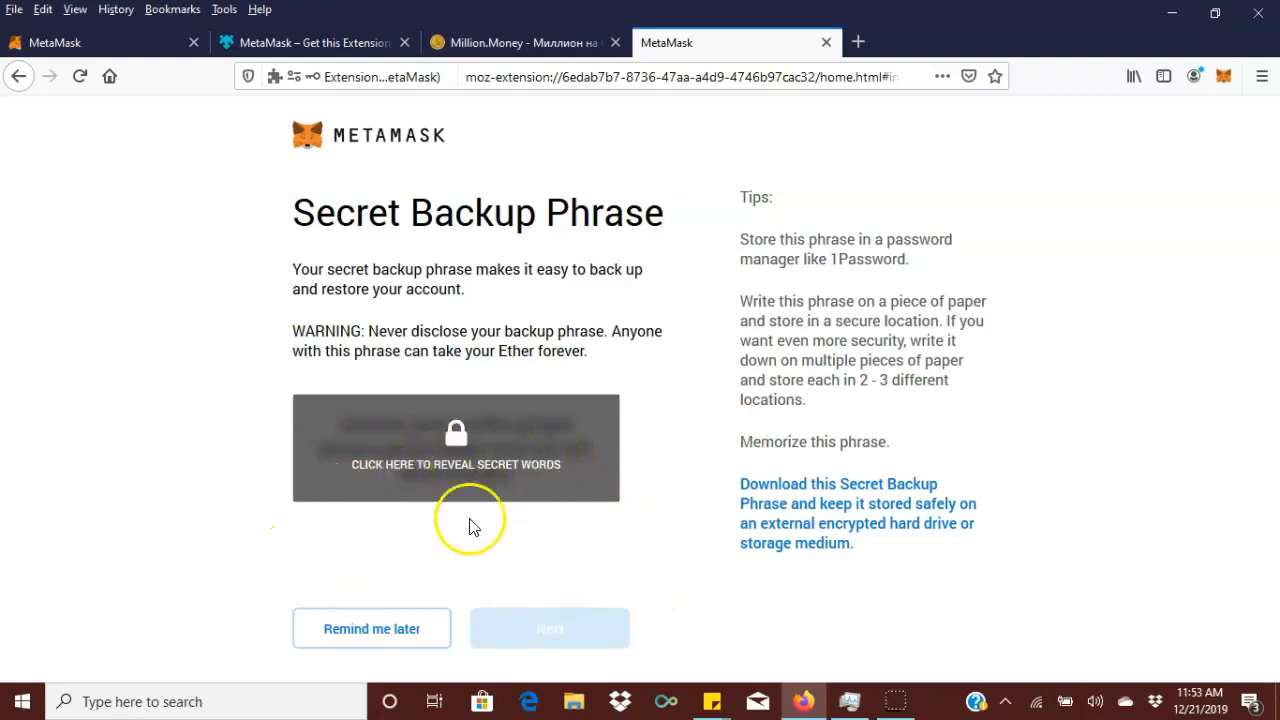
{"action": "mouse_move", "coordinate": [468, 440]}
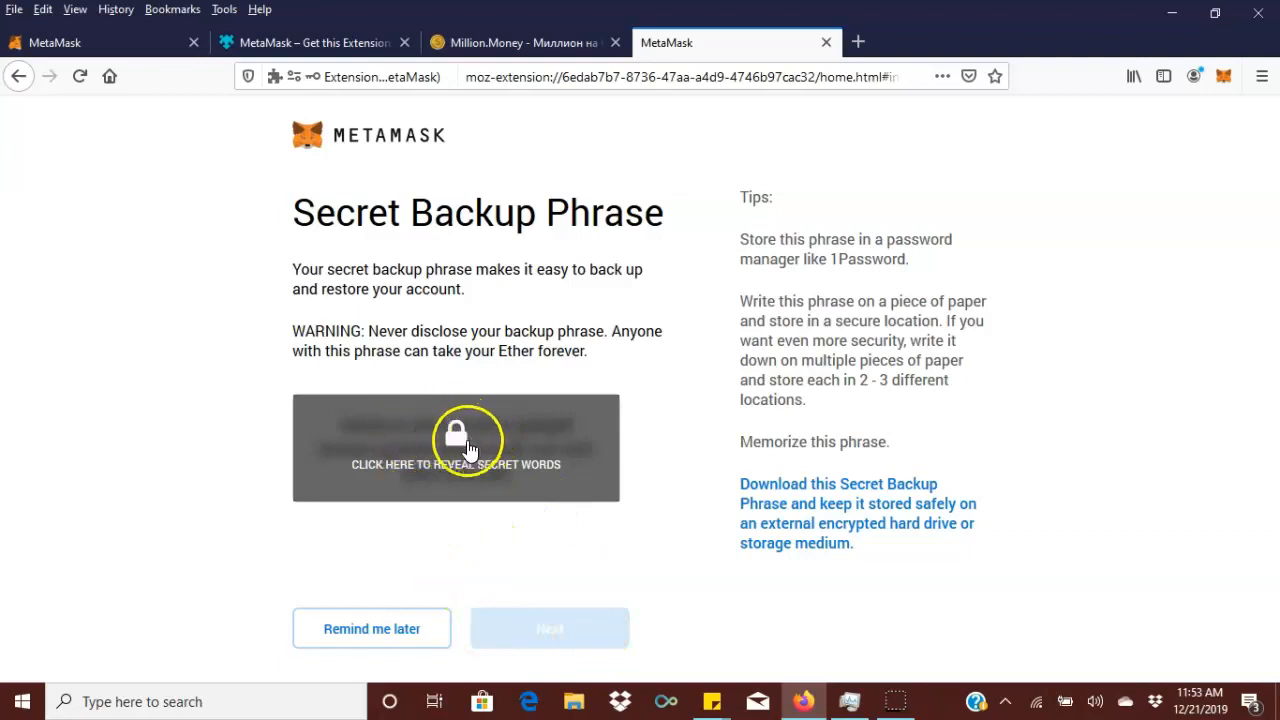
{"action": "mouse_move", "coordinate": [455, 455]}
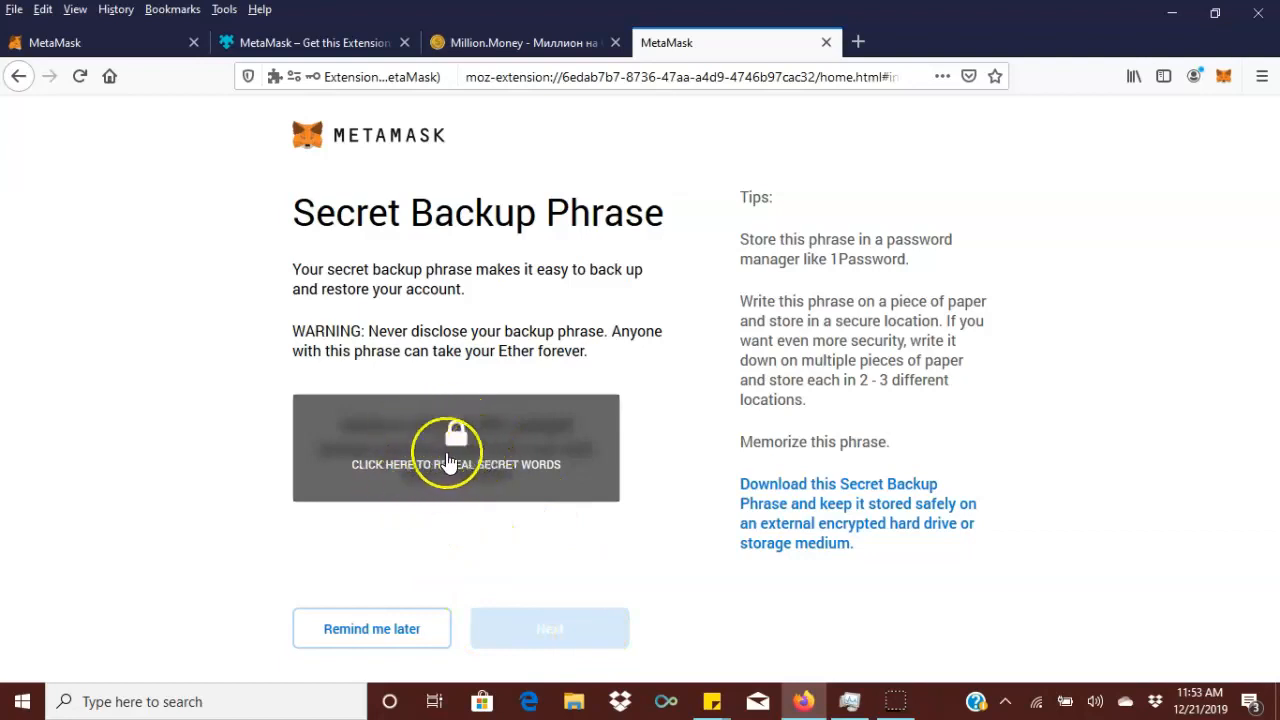
{"action": "mouse_move", "coordinate": [408, 548]}
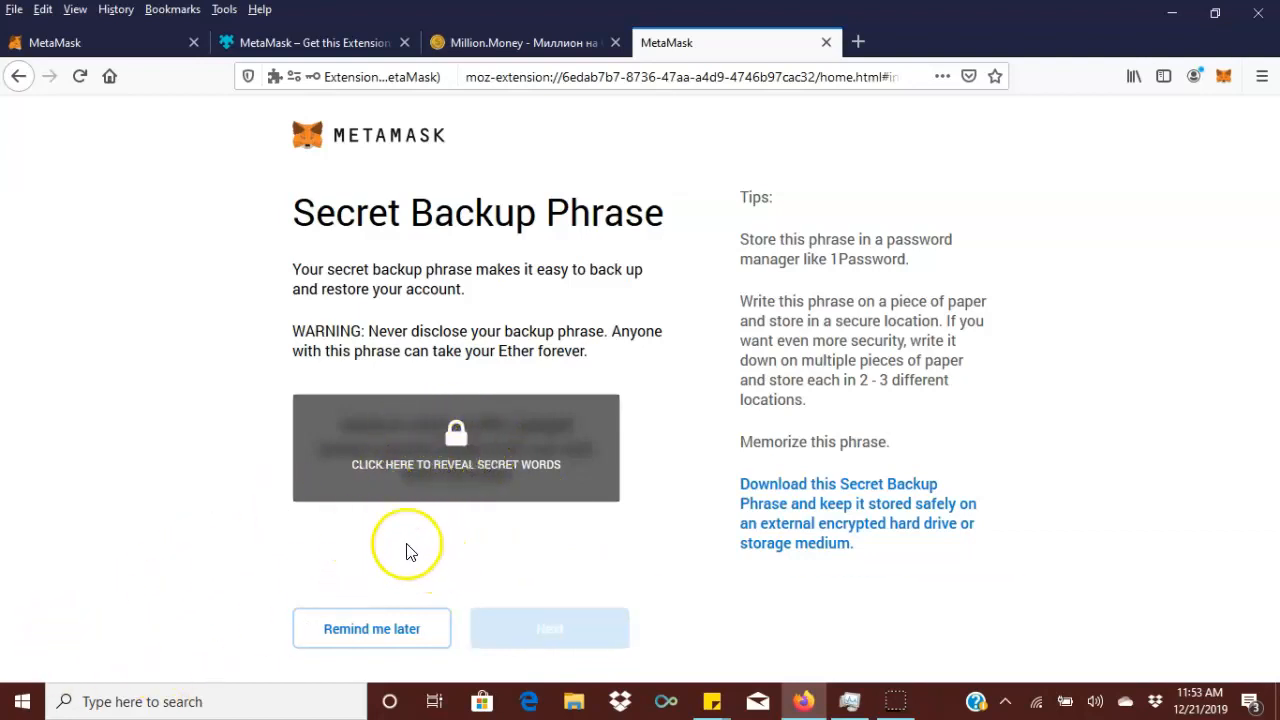
{"action": "mouse_move", "coordinate": [348, 437]}
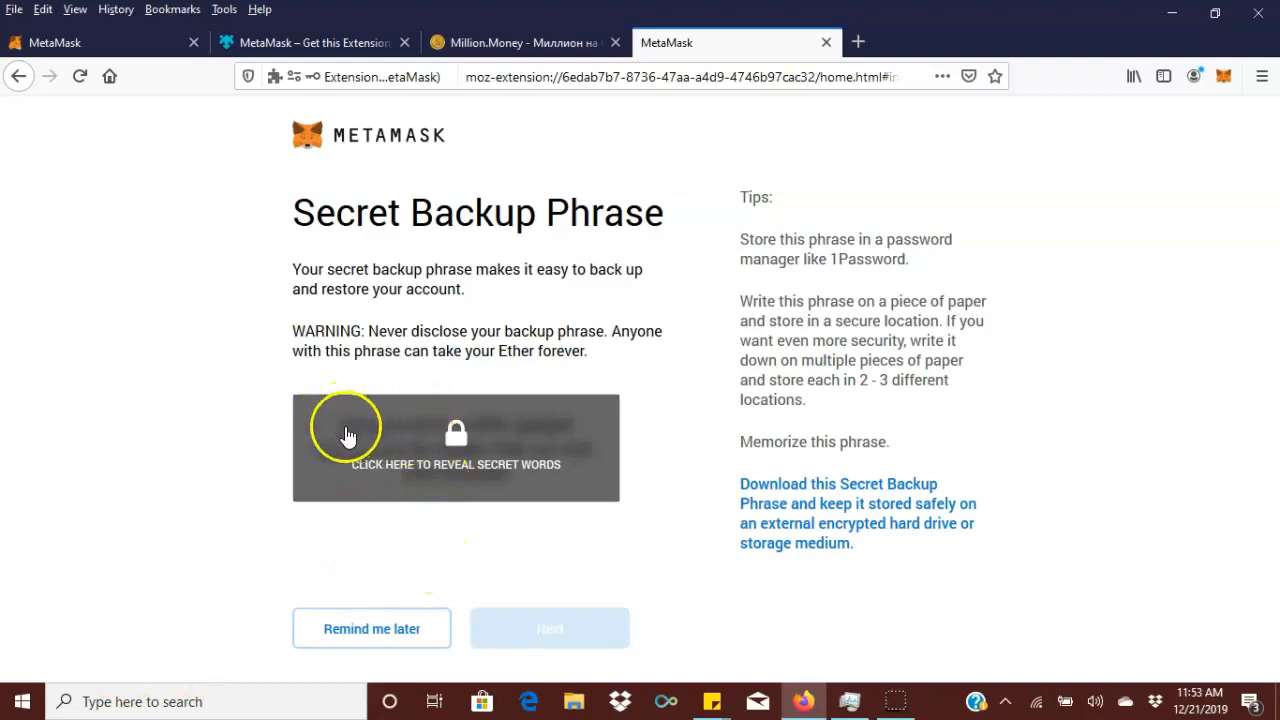
{"action": "mouse_move", "coordinate": [367, 490]}
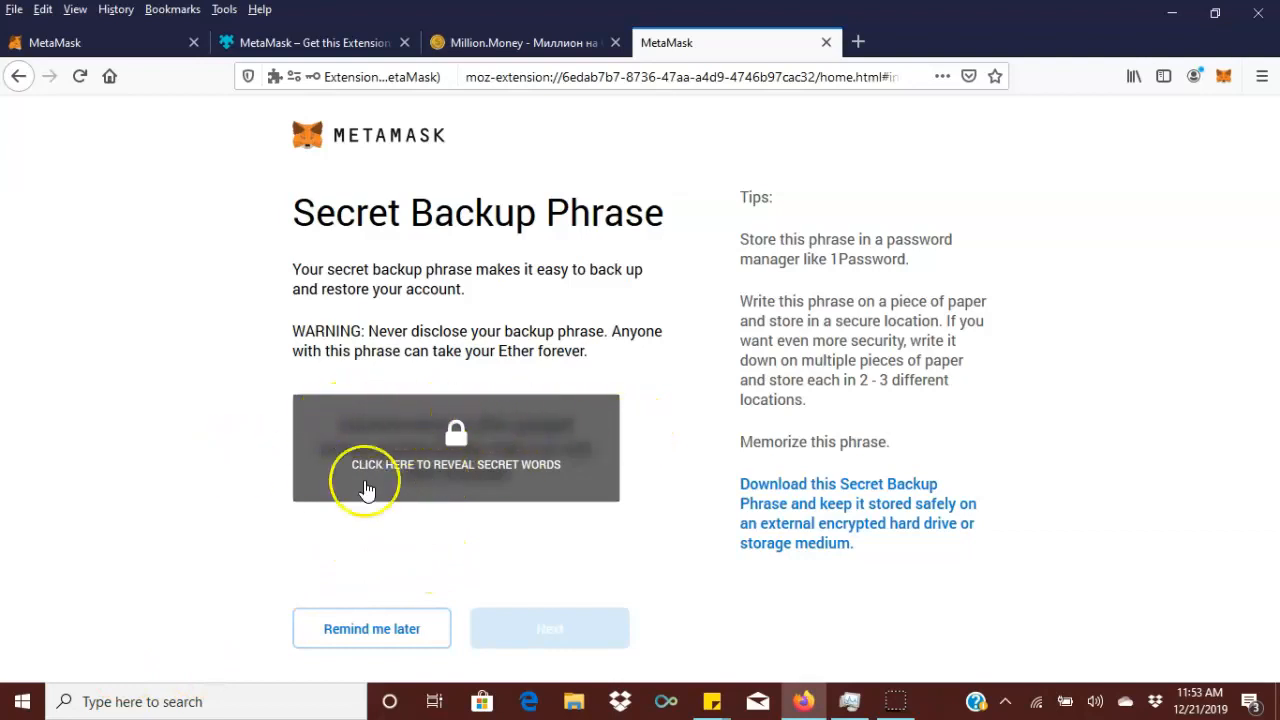
{"action": "mouse_move", "coordinate": [556, 560]}
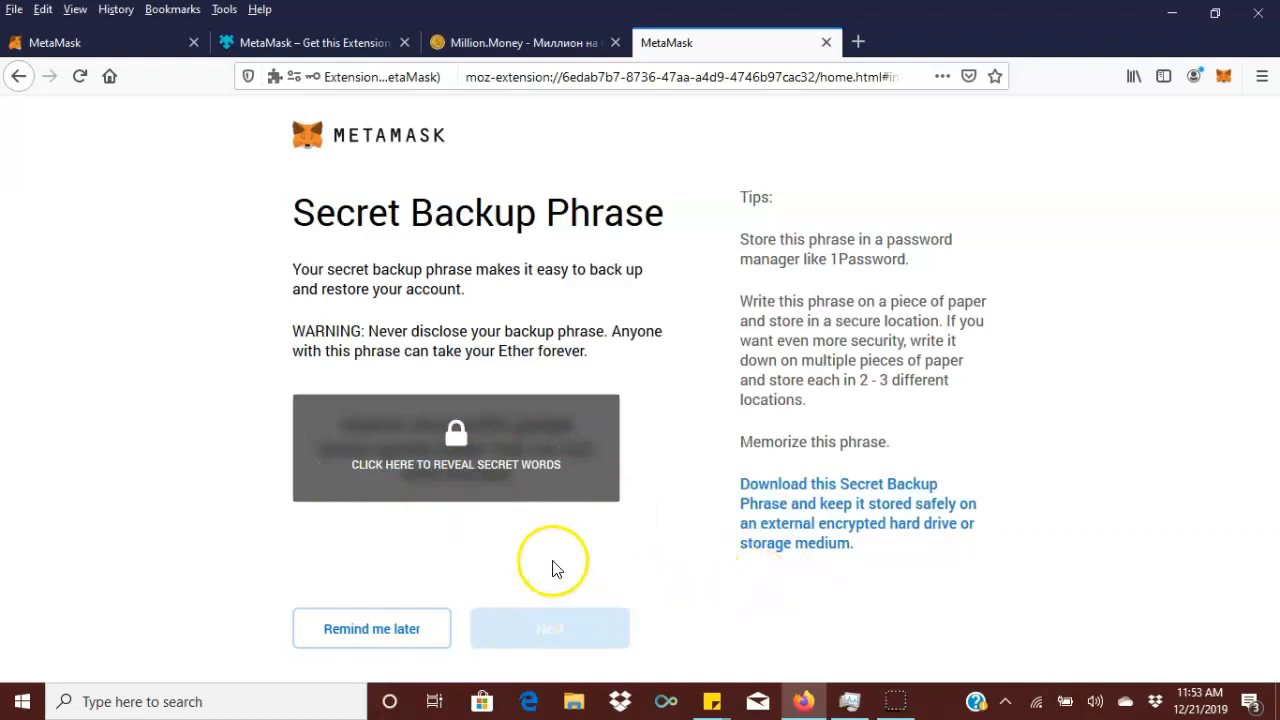
{"action": "mouse_move", "coordinate": [512, 582]}
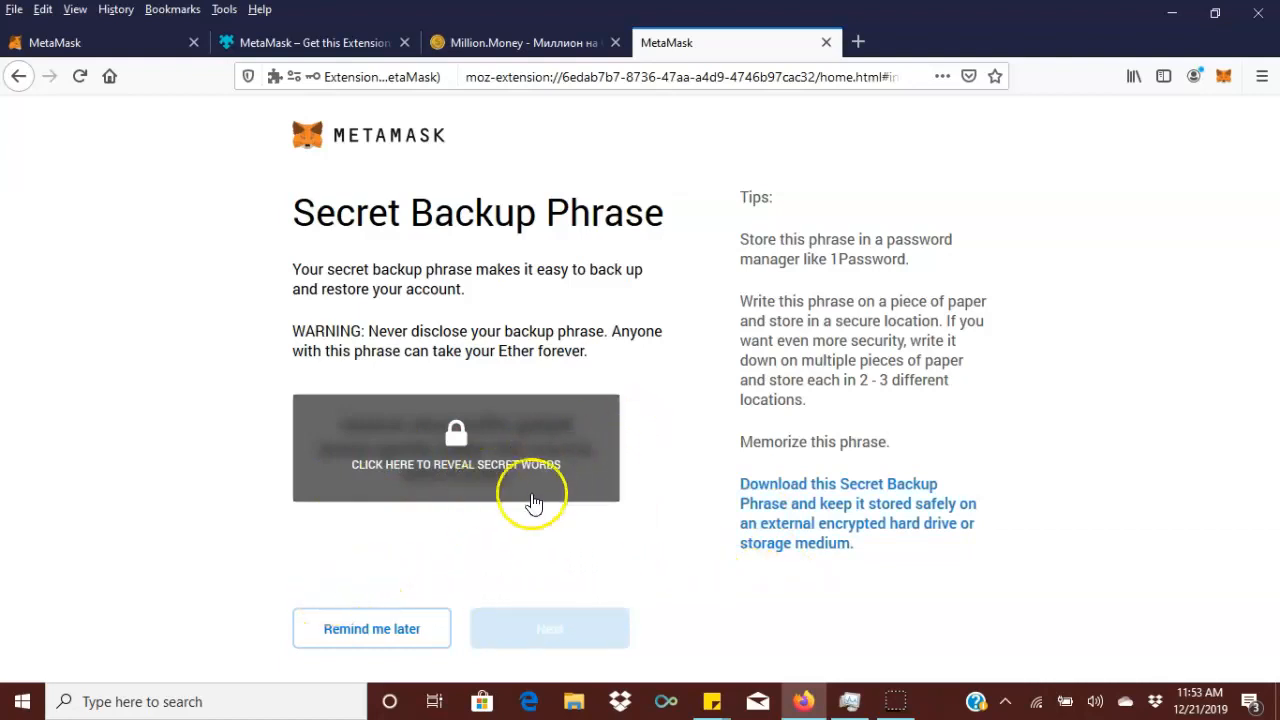
{"action": "mouse_move", "coordinate": [45, 685]}
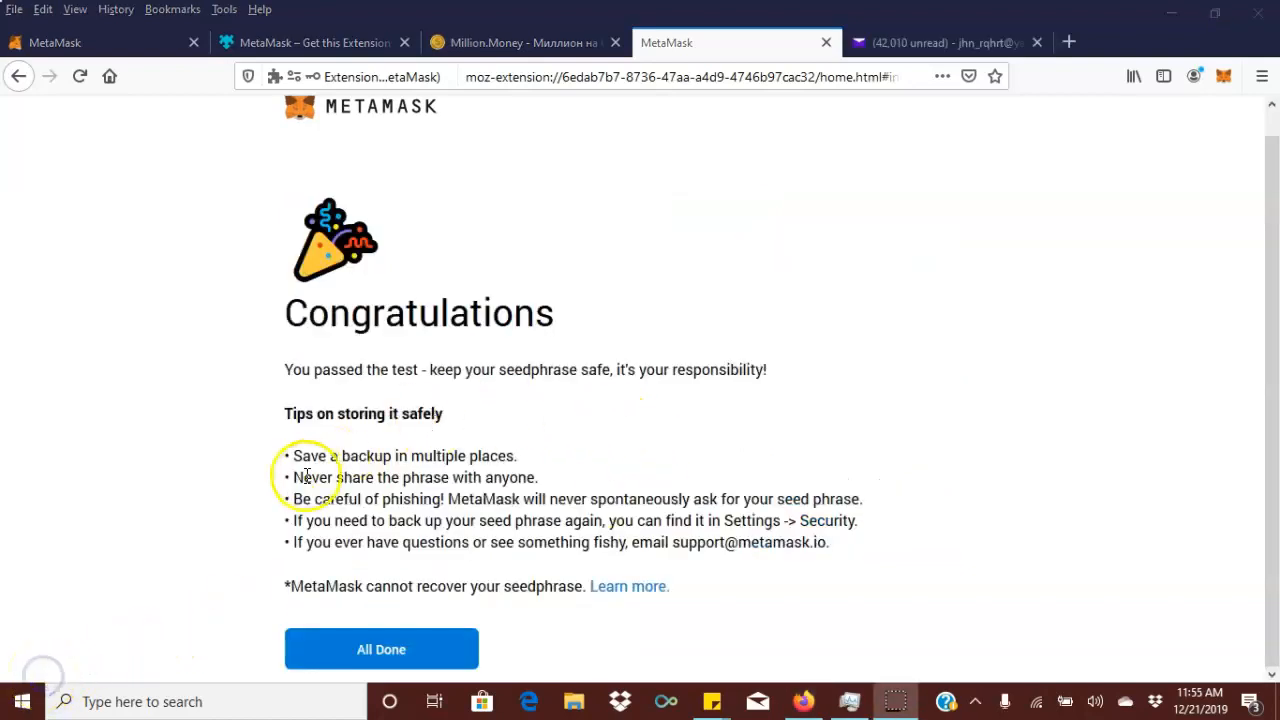
{"action": "mouse_move", "coordinate": [560, 460]}
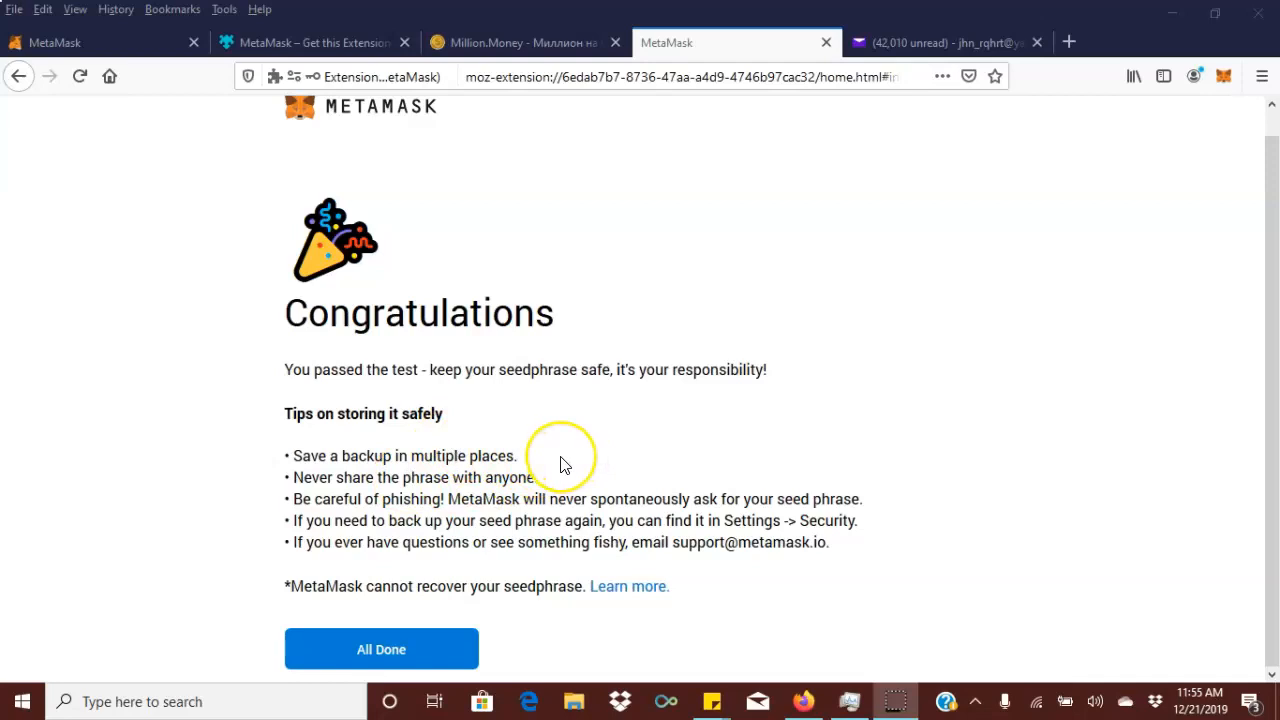
{"action": "mouse_move", "coordinate": [550, 458]}
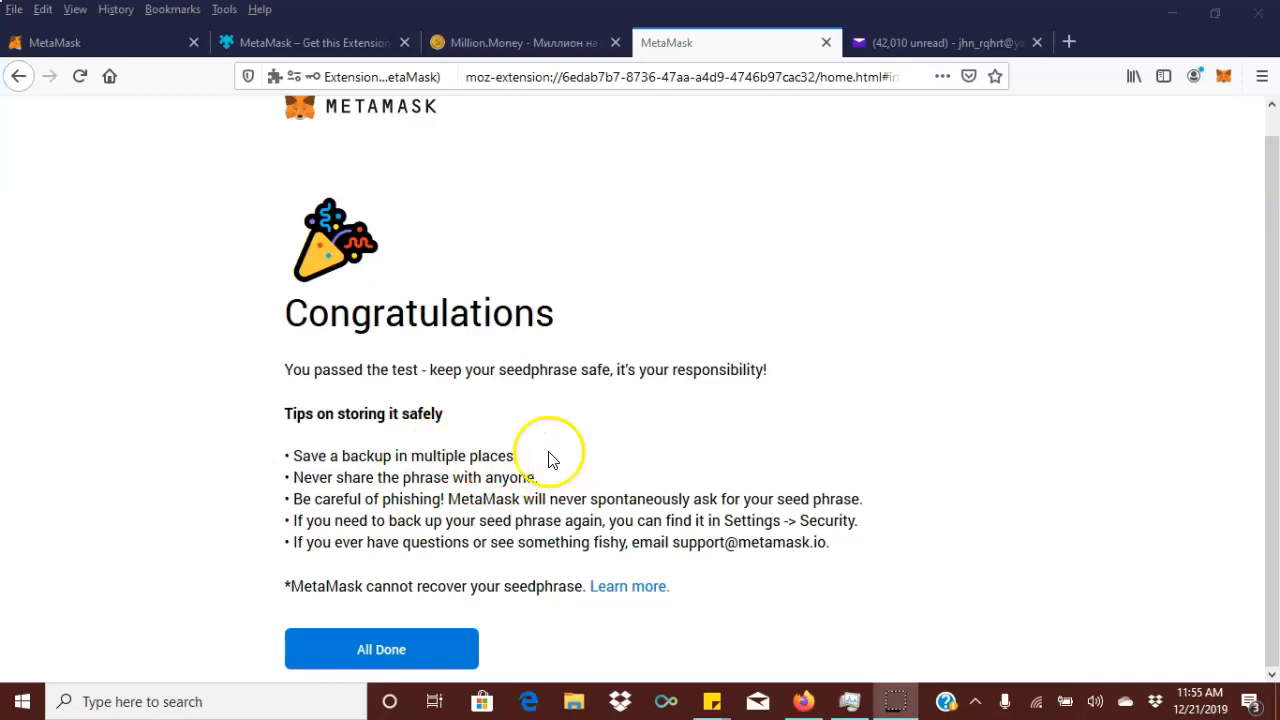
{"action": "mouse_move", "coordinate": [800, 458]}
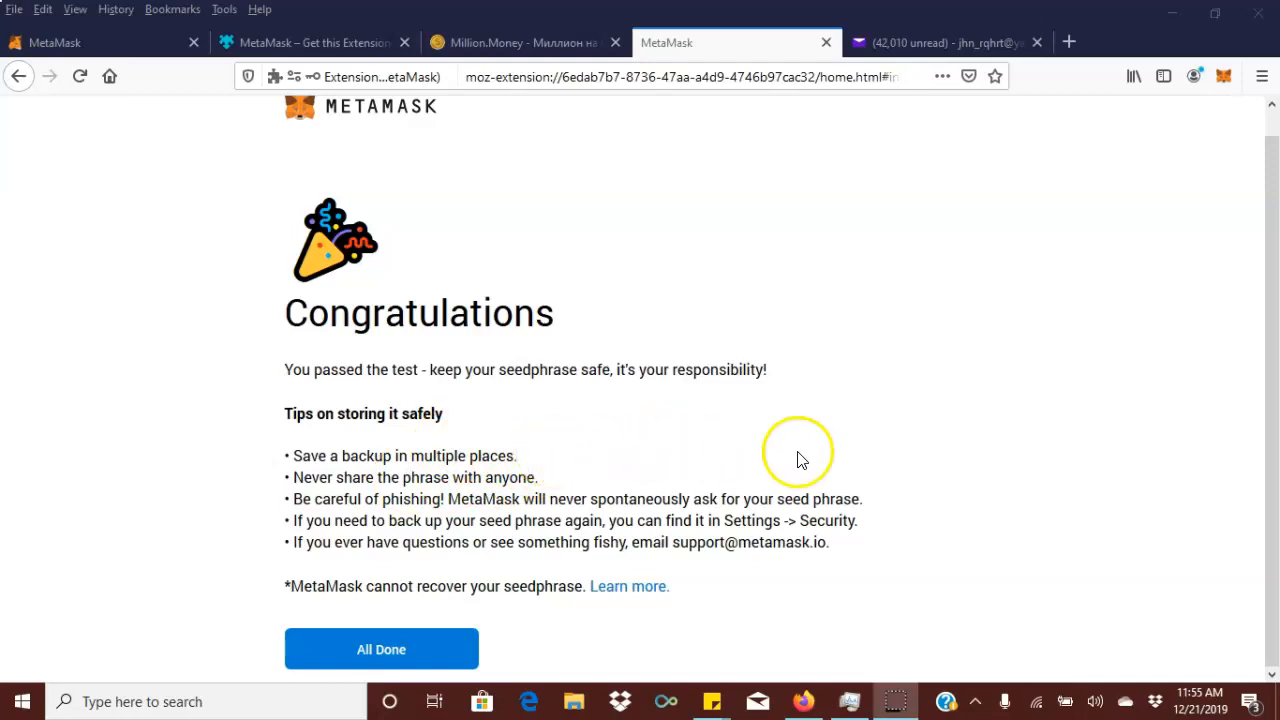
{"action": "mouse_move", "coordinate": [520, 518]}
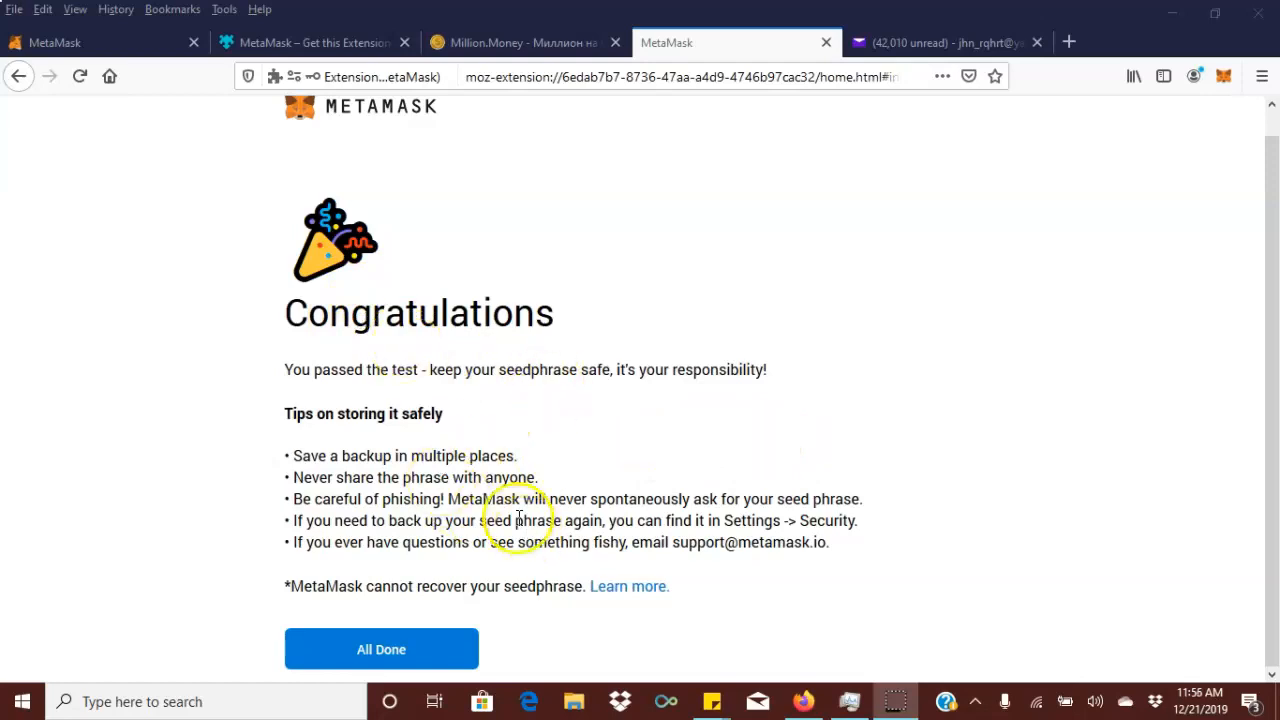
{"action": "mouse_move", "coordinate": [615, 586]}
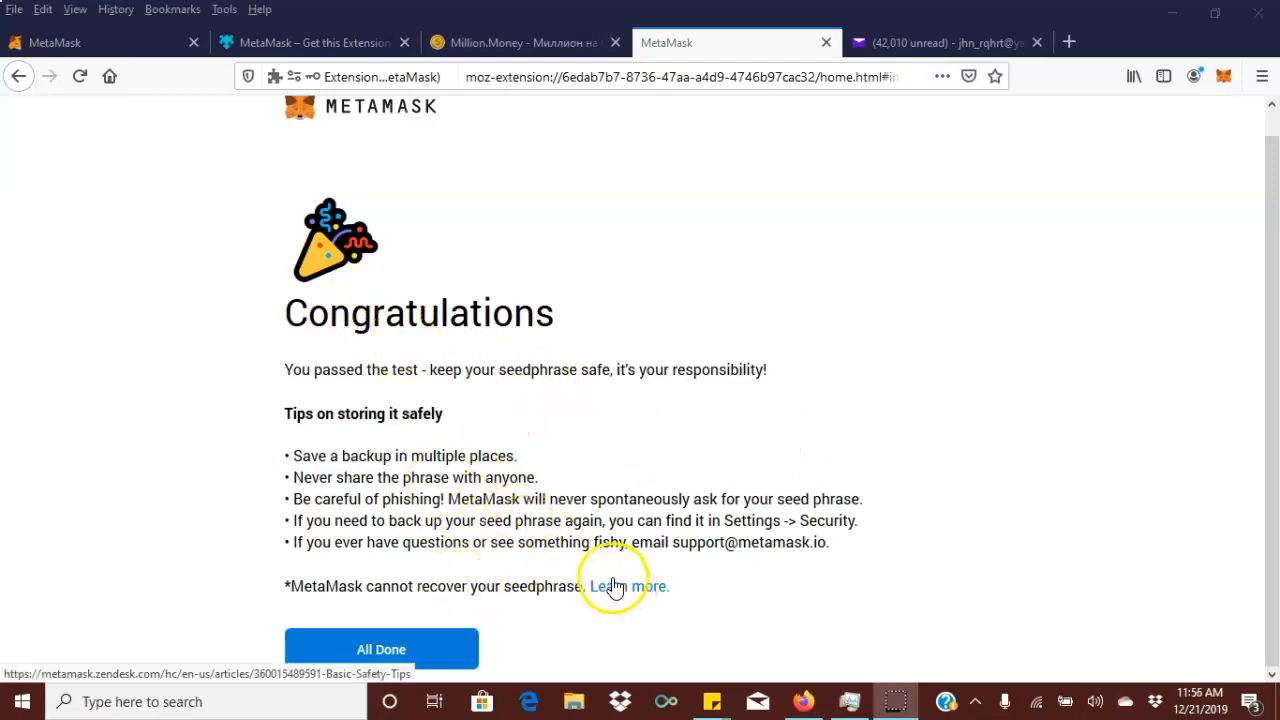
{"action": "mouse_move", "coordinate": [505, 638]}
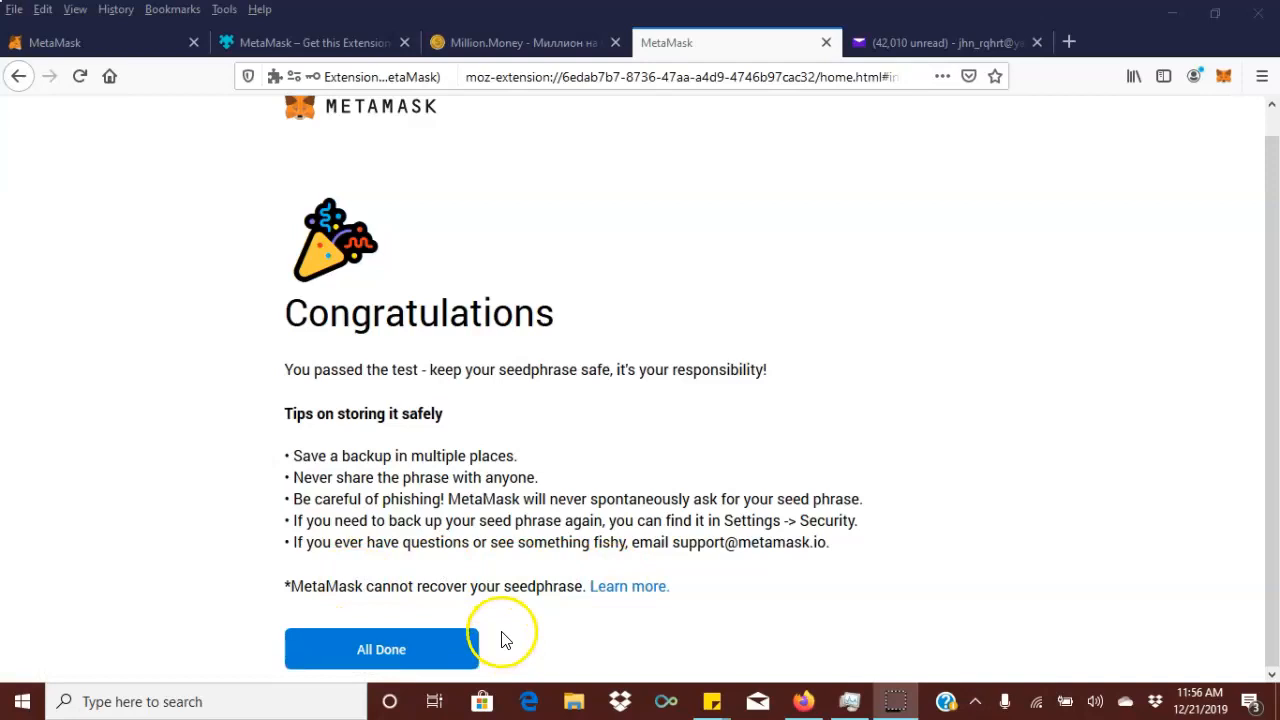
{"action": "mouse_move", "coordinate": [678, 613]}
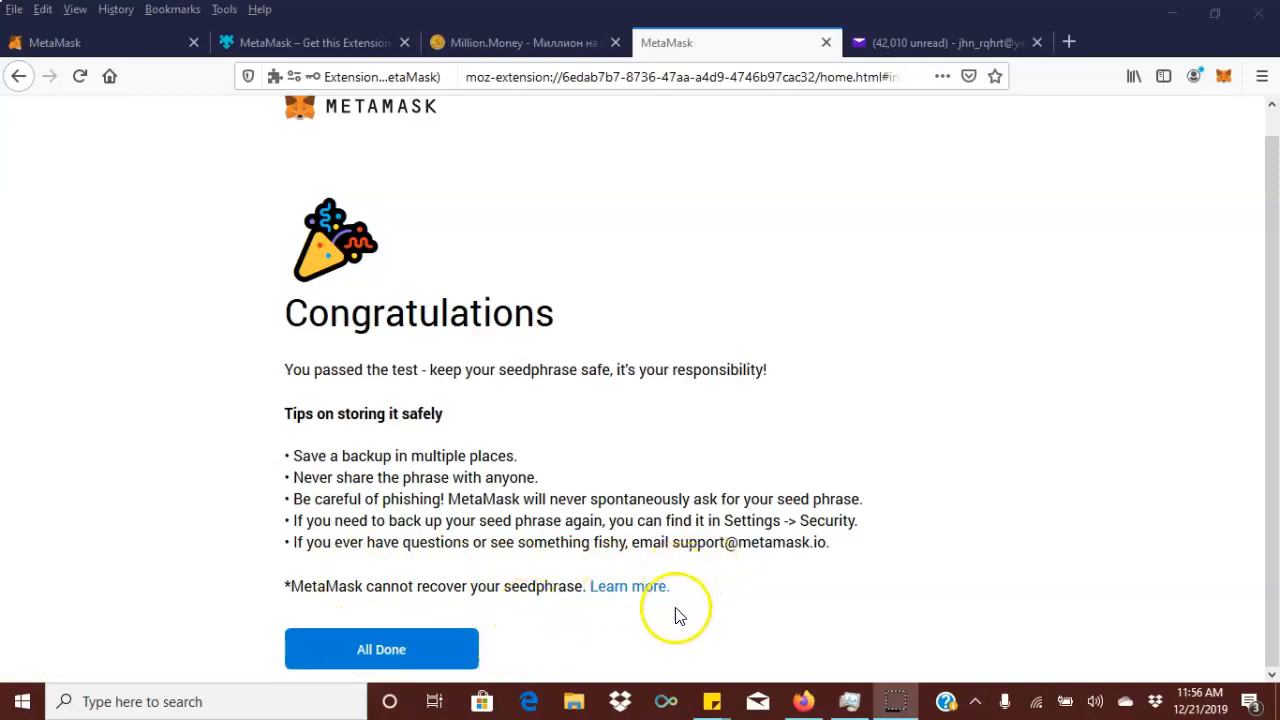
{"action": "mouse_move", "coordinate": [460, 465]}
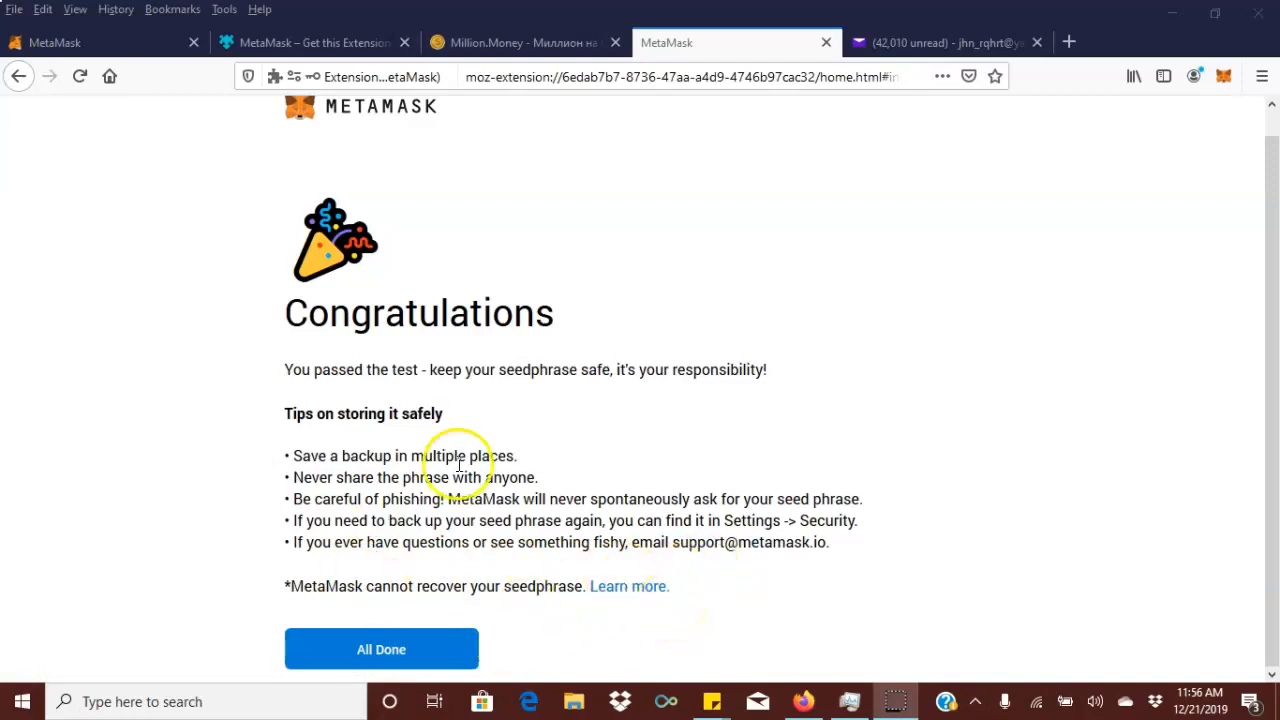
{"action": "mouse_move", "coordinate": [615, 650]}
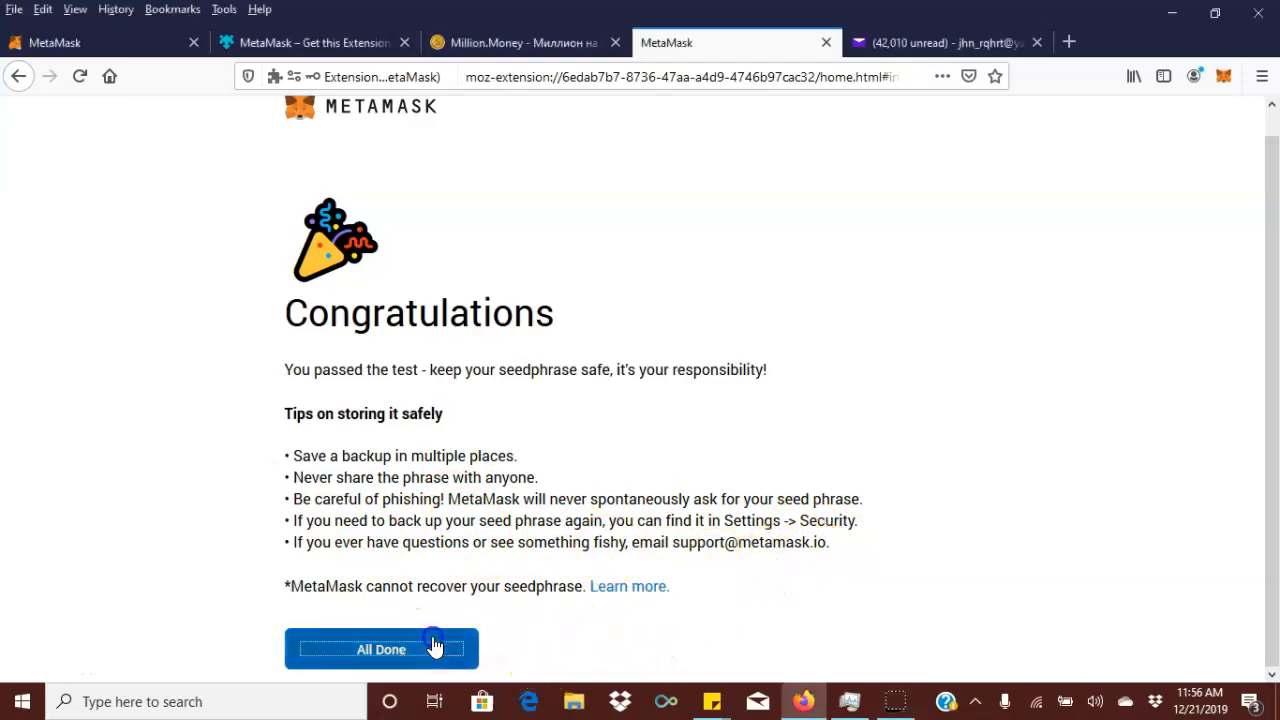
Finish setup with All Done, landing on Account 1 showing 0 ETH.
{"action": "left_click", "coordinate": [381, 649]}
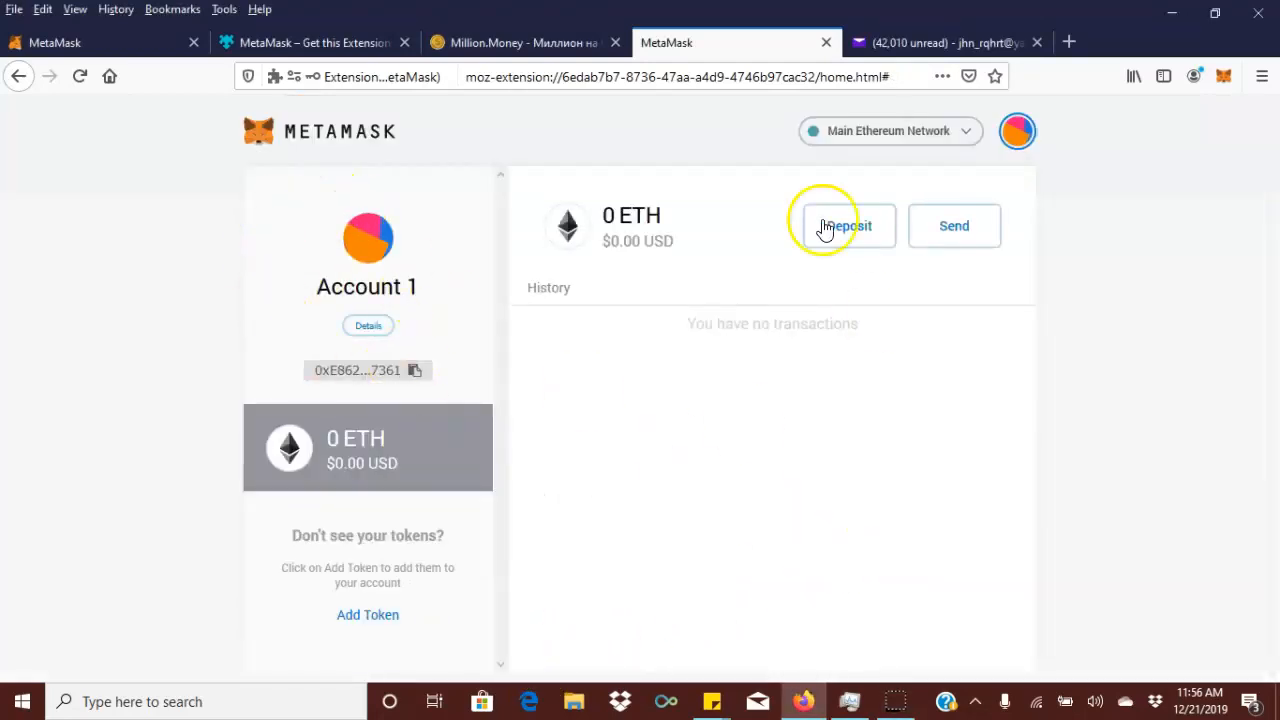
{"action": "mouse_move", "coordinate": [395, 408]}
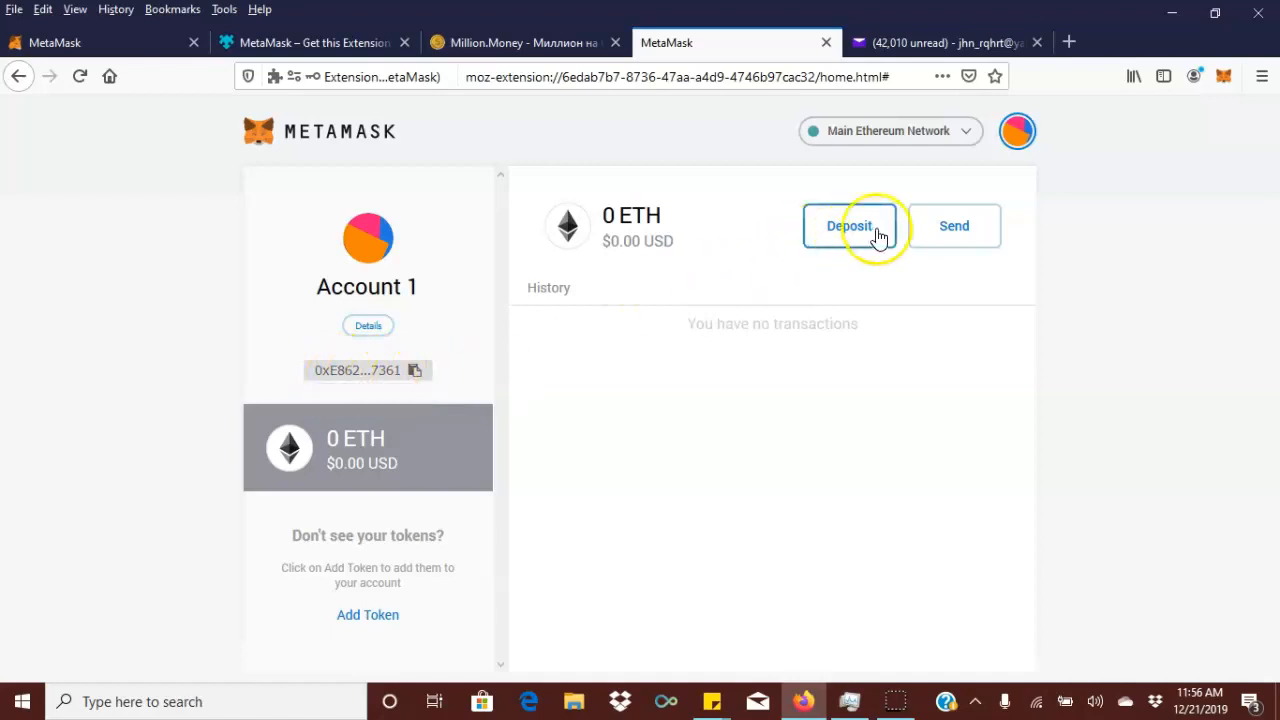
{"action": "mouse_move", "coordinate": [652, 243]}
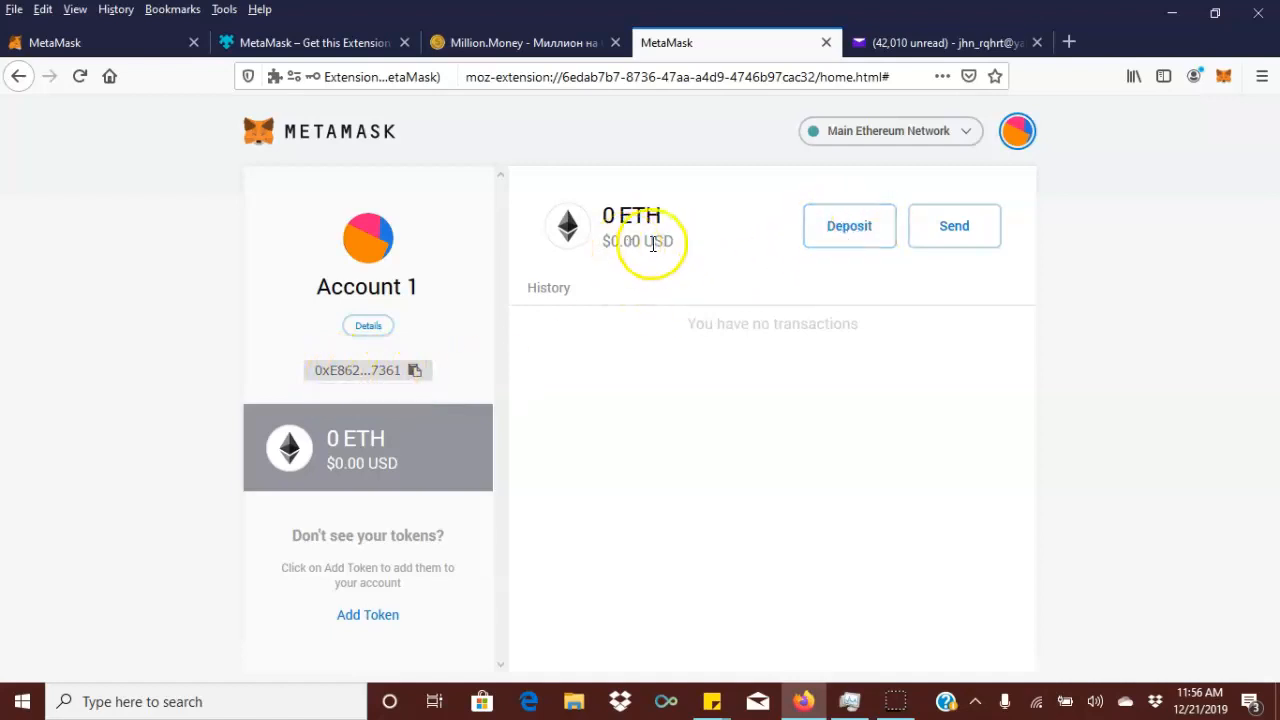
{"action": "mouse_move", "coordinate": [705, 350]}
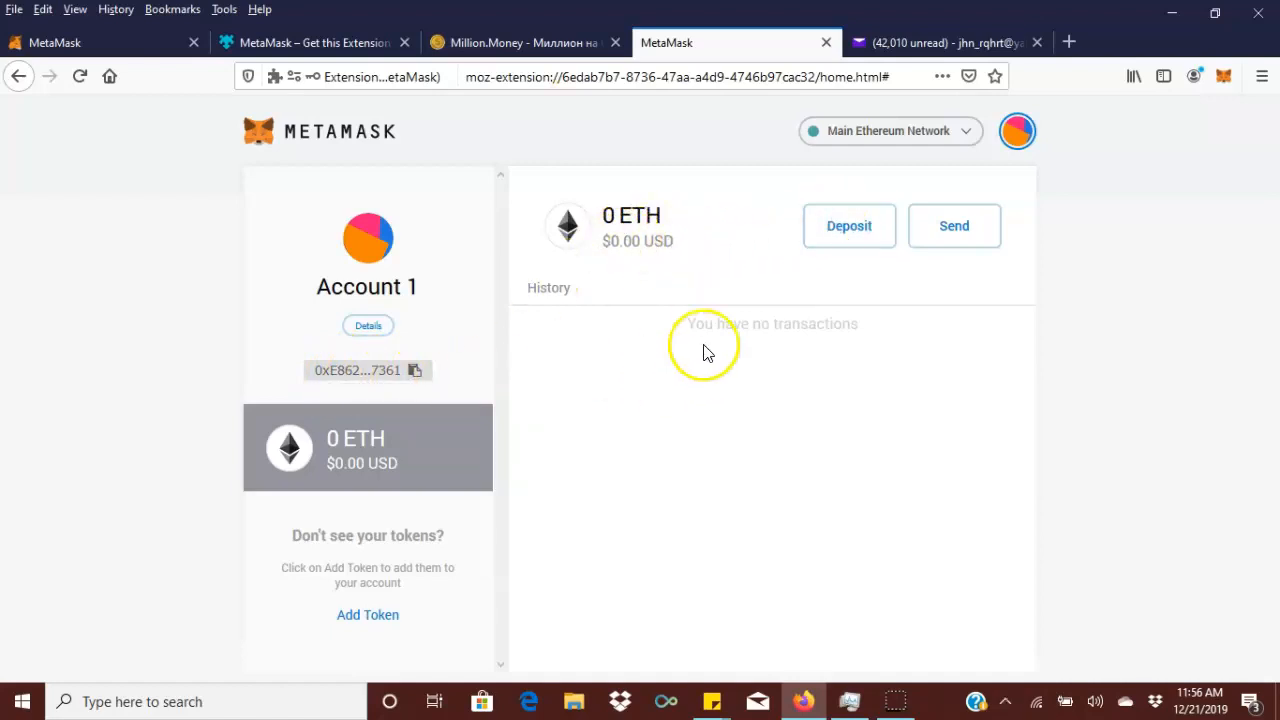
{"action": "mouse_move", "coordinate": [650, 305]}
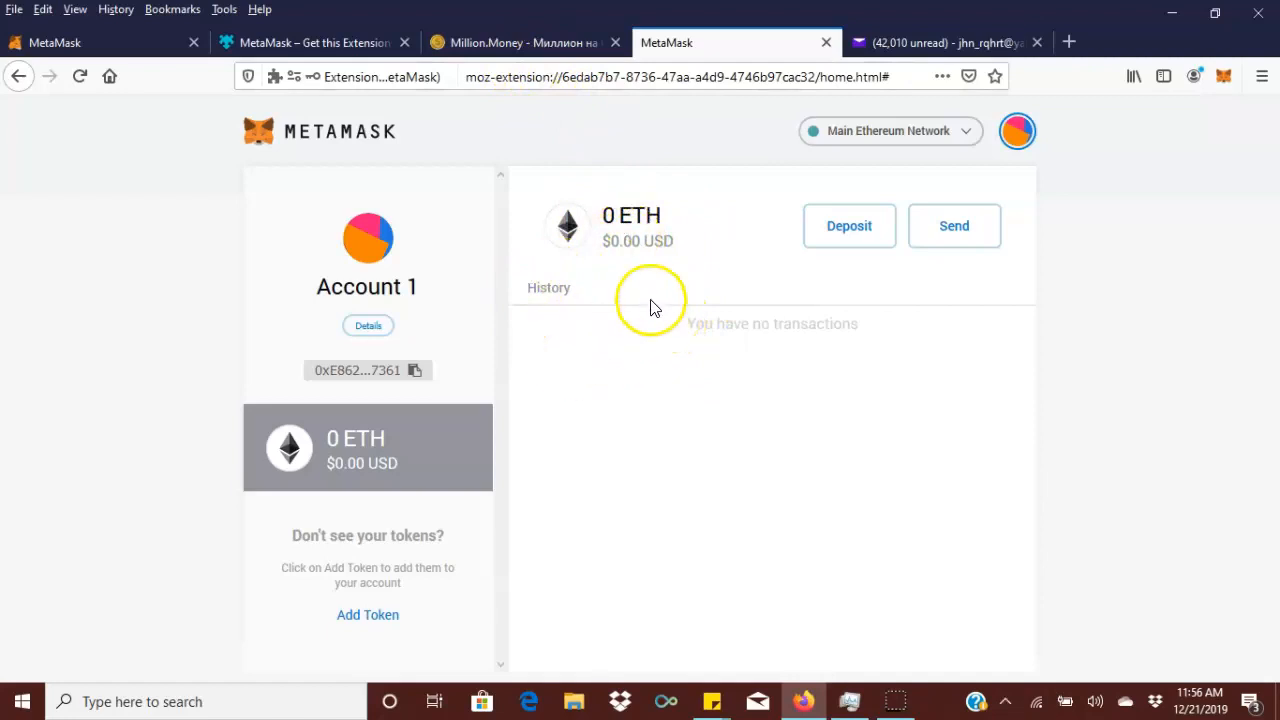
{"action": "mouse_move", "coordinate": [848, 225]}
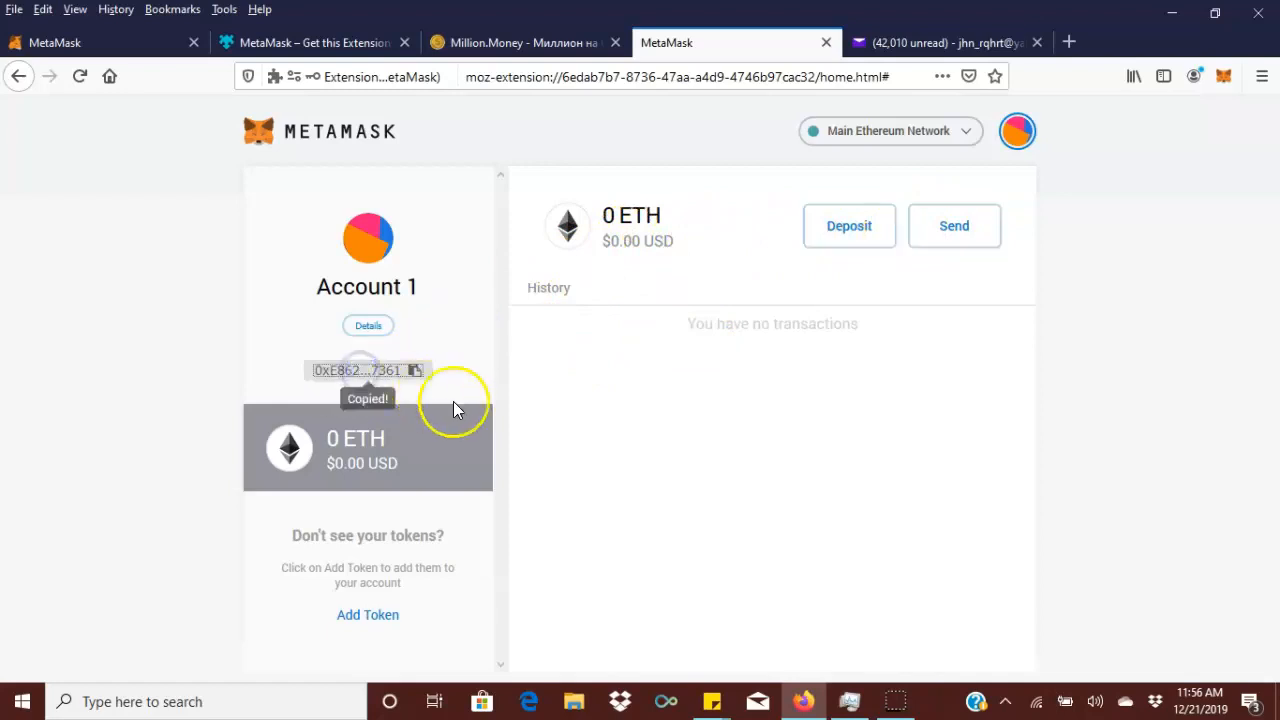
{"action": "mouse_move", "coordinate": [351, 495]}
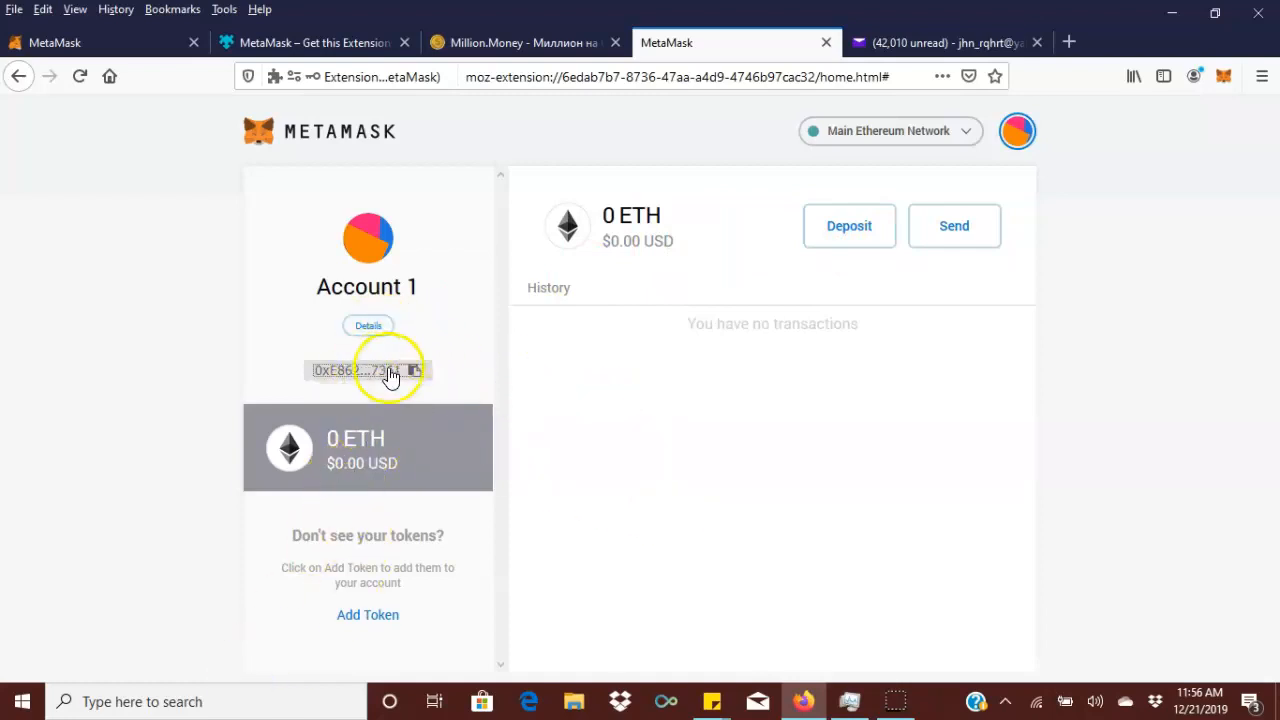
{"action": "mouse_move", "coordinate": [45, 680]}
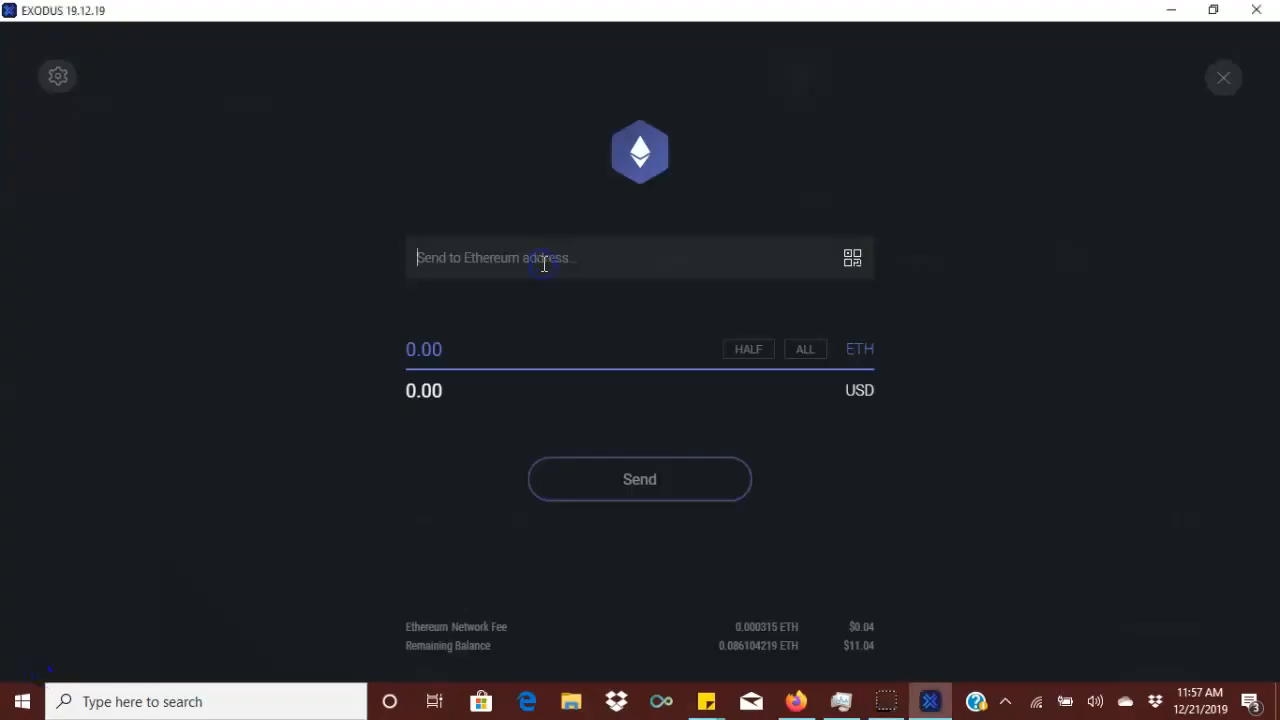
Send 0.04 ETH from Exodus to 0xE86202d7115d226e77A84cBeA0658cDEd0987361 and dismiss the success message.
{"action": "type", "text": "0xE86202d7115d226e77A84cBeA0658cDEd0987361"}
{"action": "left_click", "coordinate": [560, 351]}
{"action": "type", "text": "0.04"}
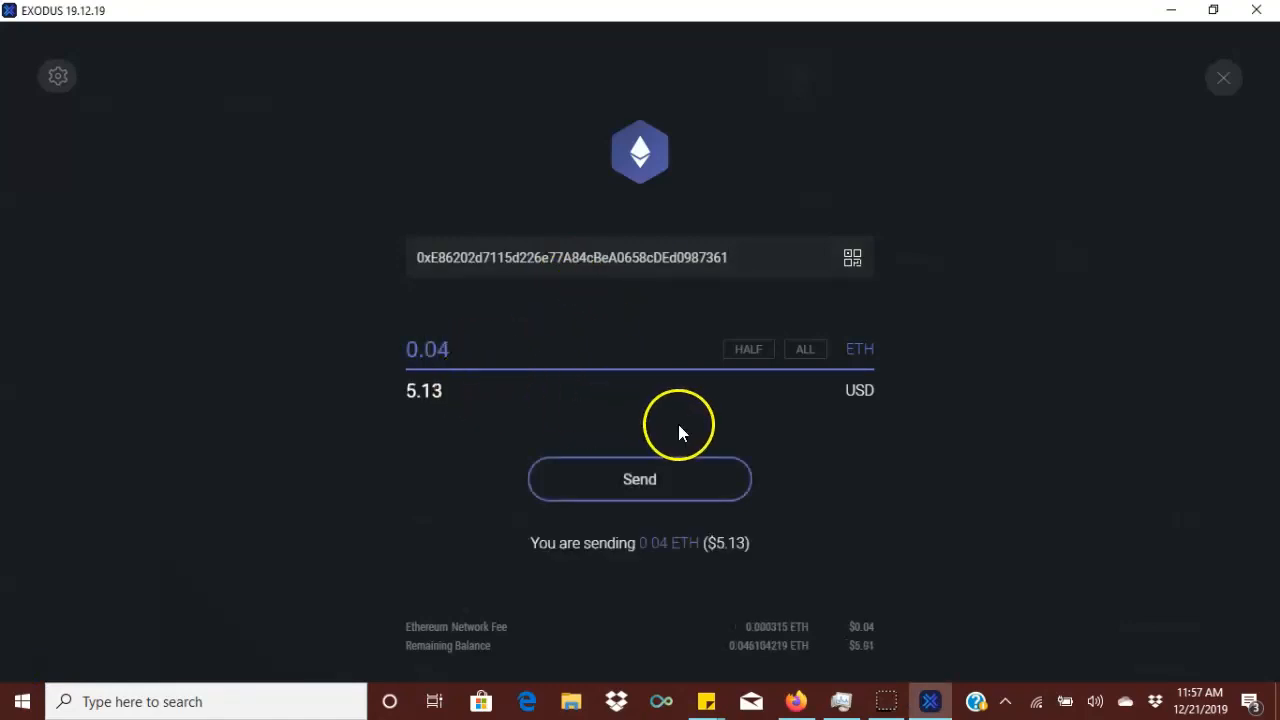
{"action": "left_click", "coordinate": [639, 479]}
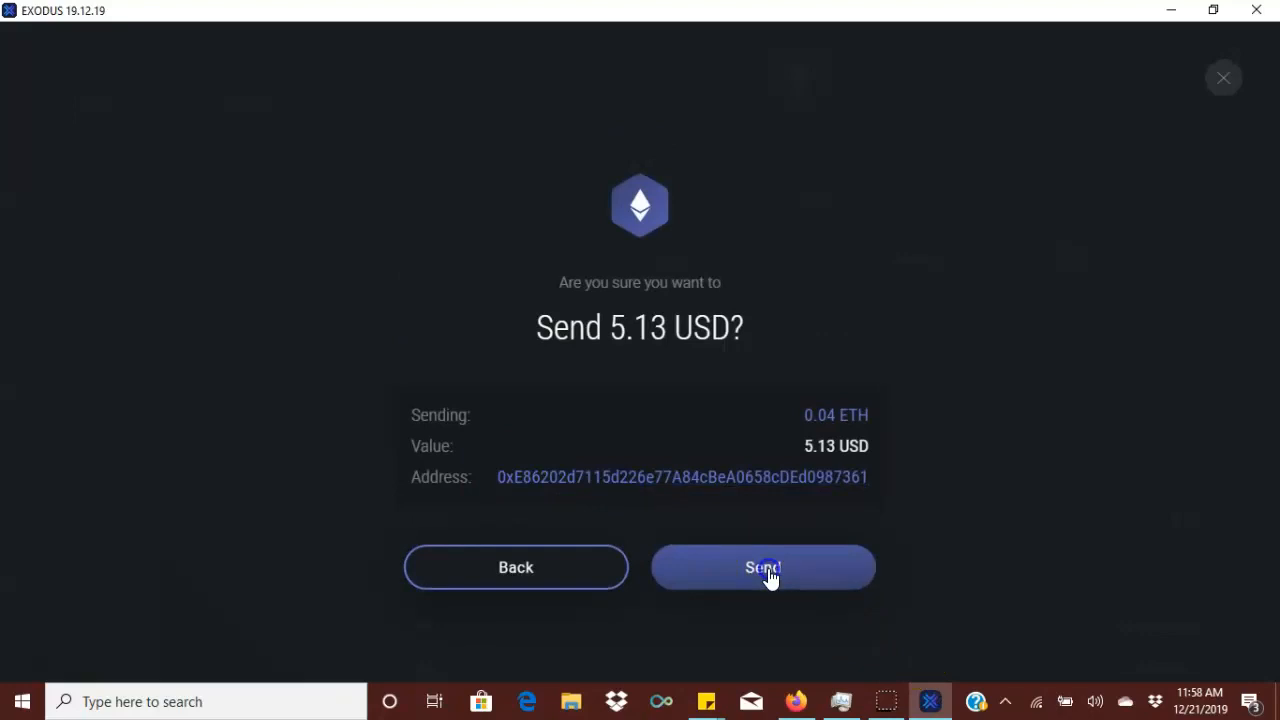
{"action": "left_click", "coordinate": [763, 567]}
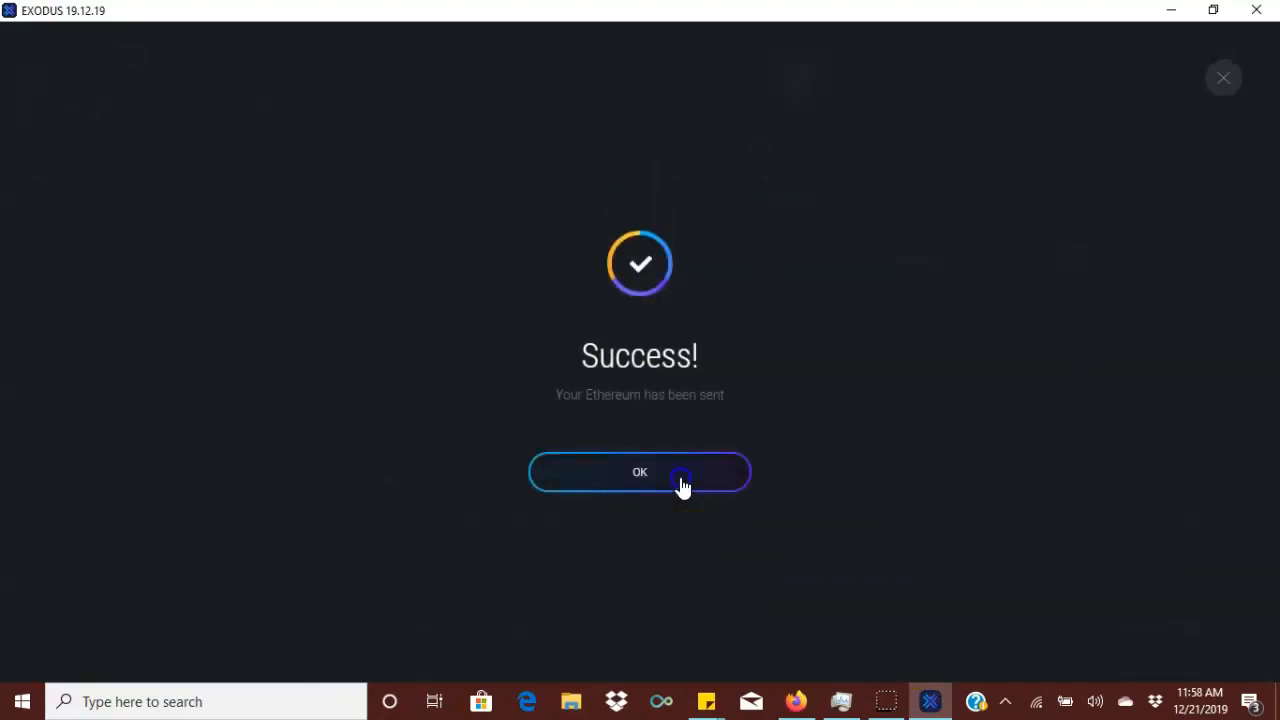
{"action": "left_click", "coordinate": [640, 472]}
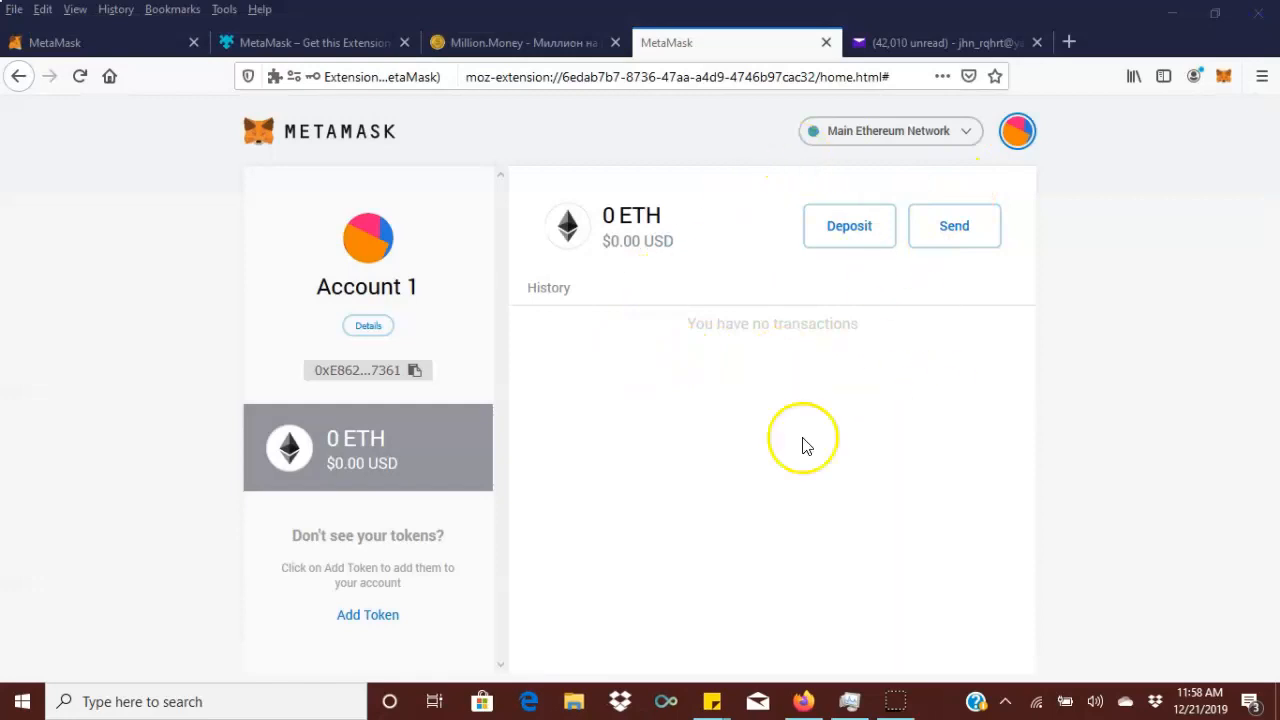
{"action": "mouse_move", "coordinate": [414, 285]}
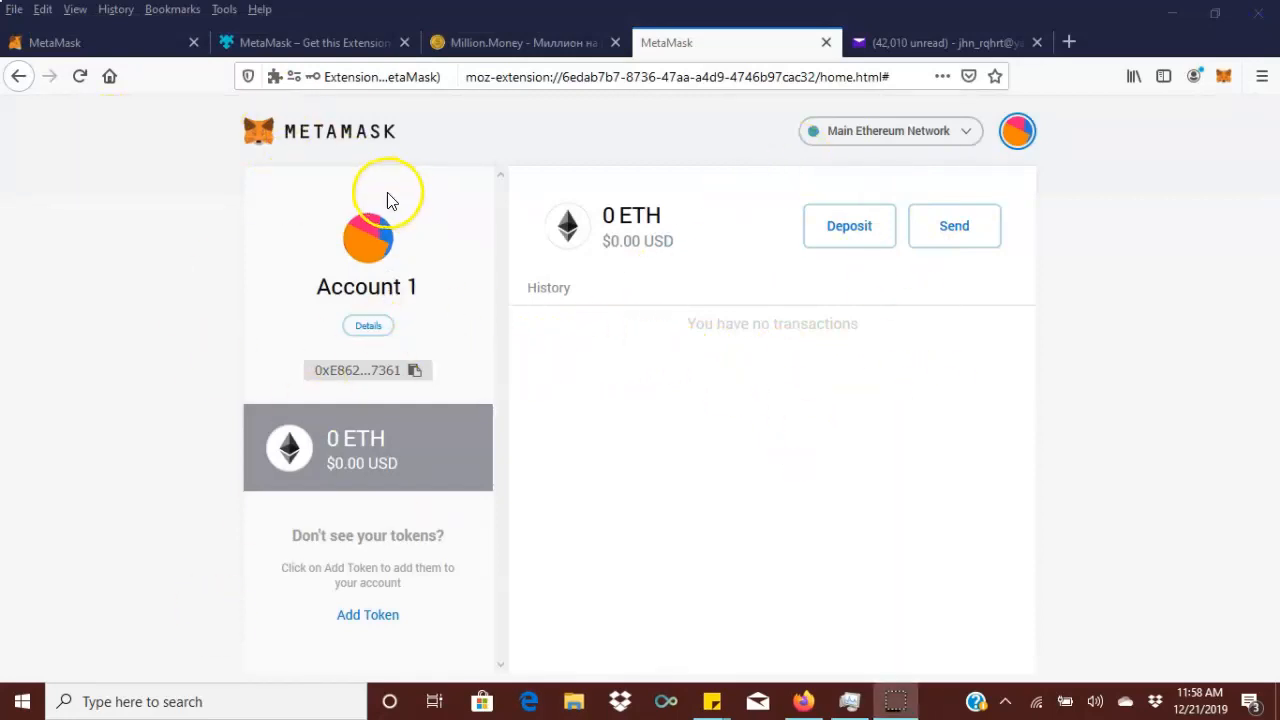
{"action": "left_click", "coordinate": [79, 76]}
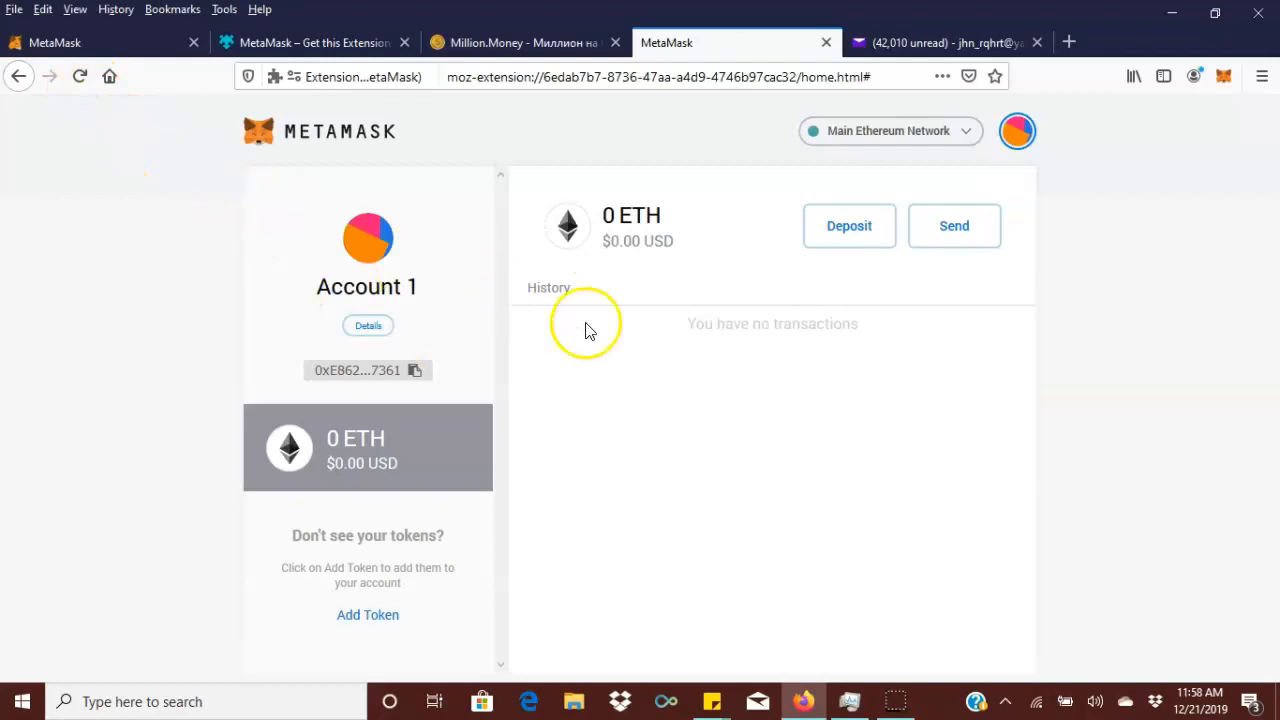
{"action": "mouse_move", "coordinate": [621, 318]}
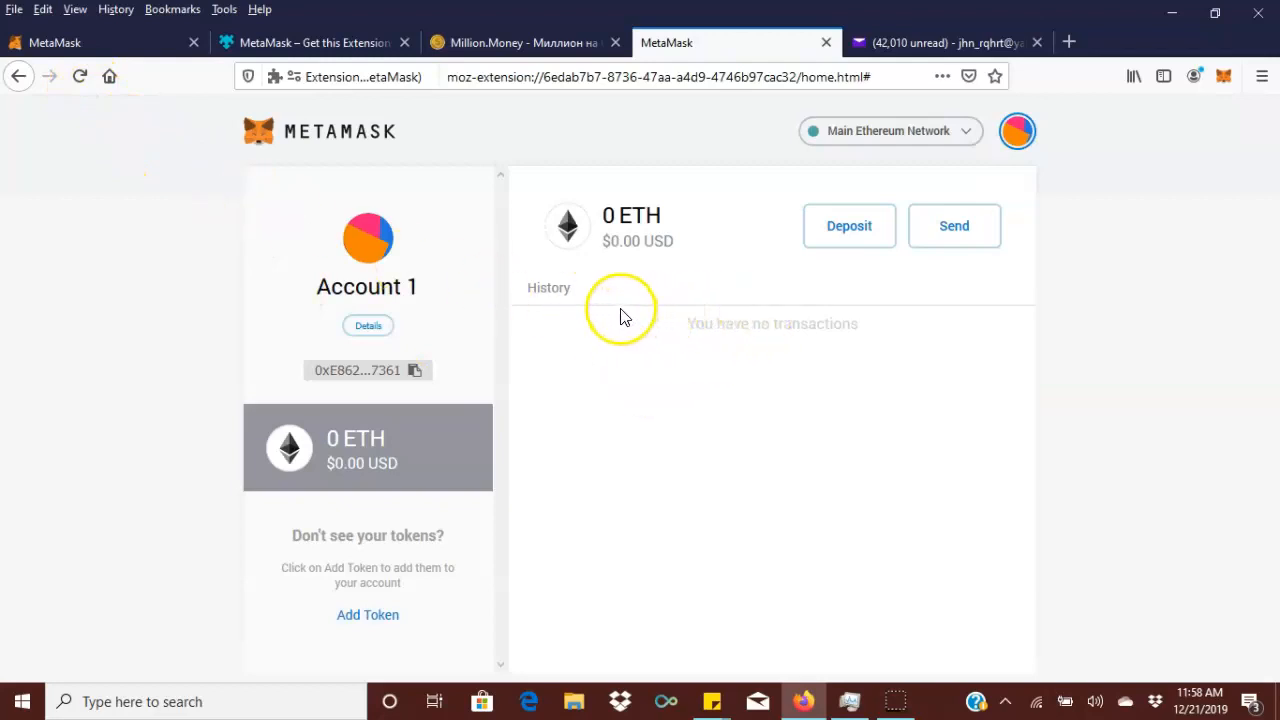
{"action": "mouse_move", "coordinate": [623, 315]}
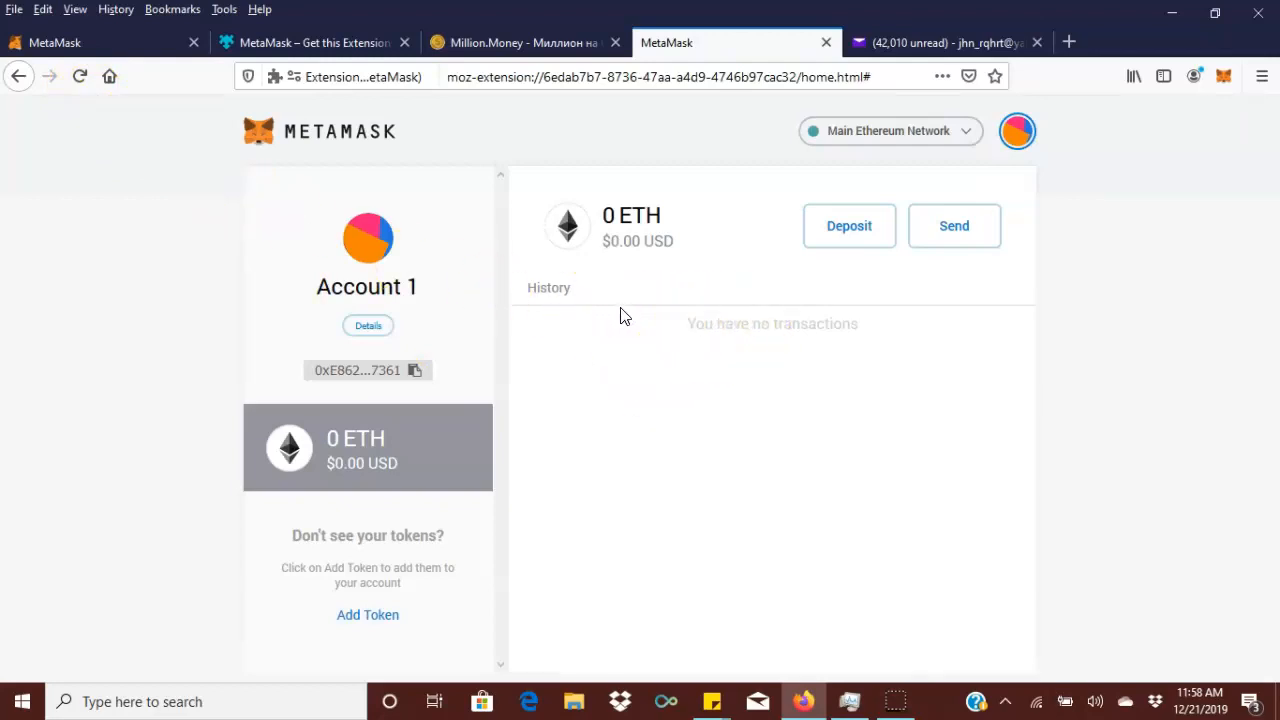
{"action": "mouse_move", "coordinate": [40, 660]}
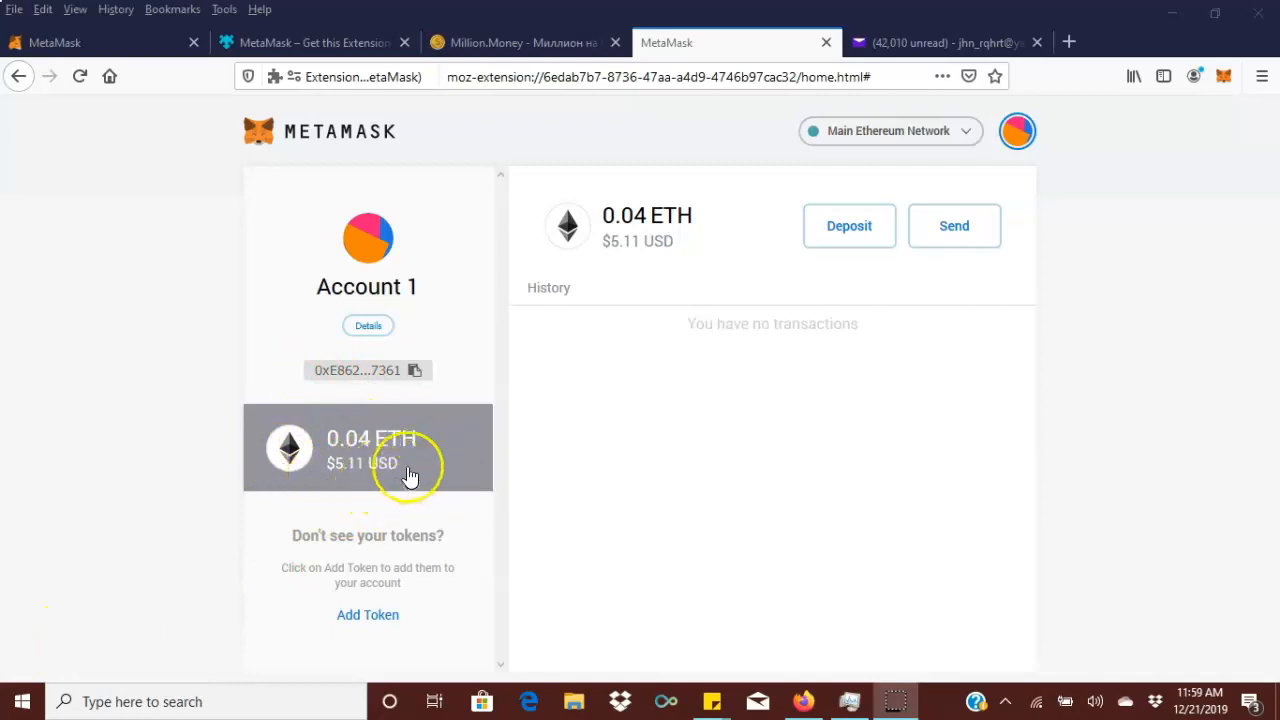
{"action": "mouse_move", "coordinate": [657, 465]}
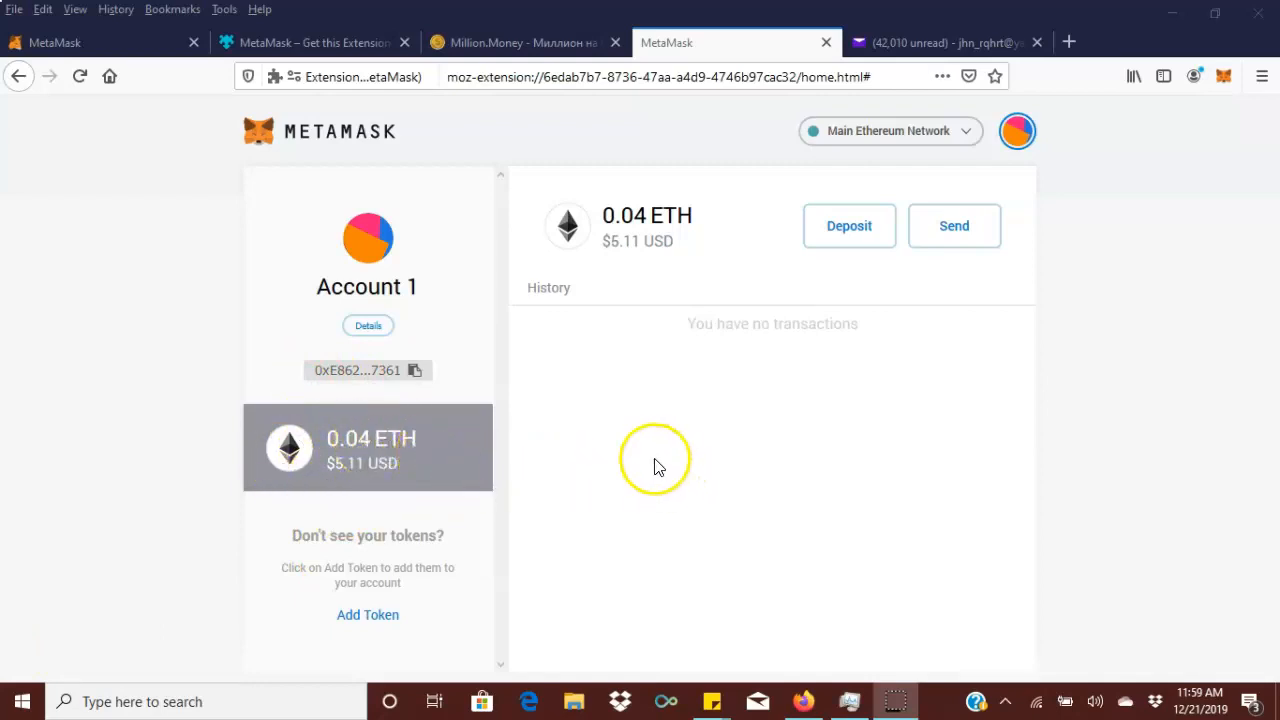
{"action": "mouse_move", "coordinate": [635, 465]}
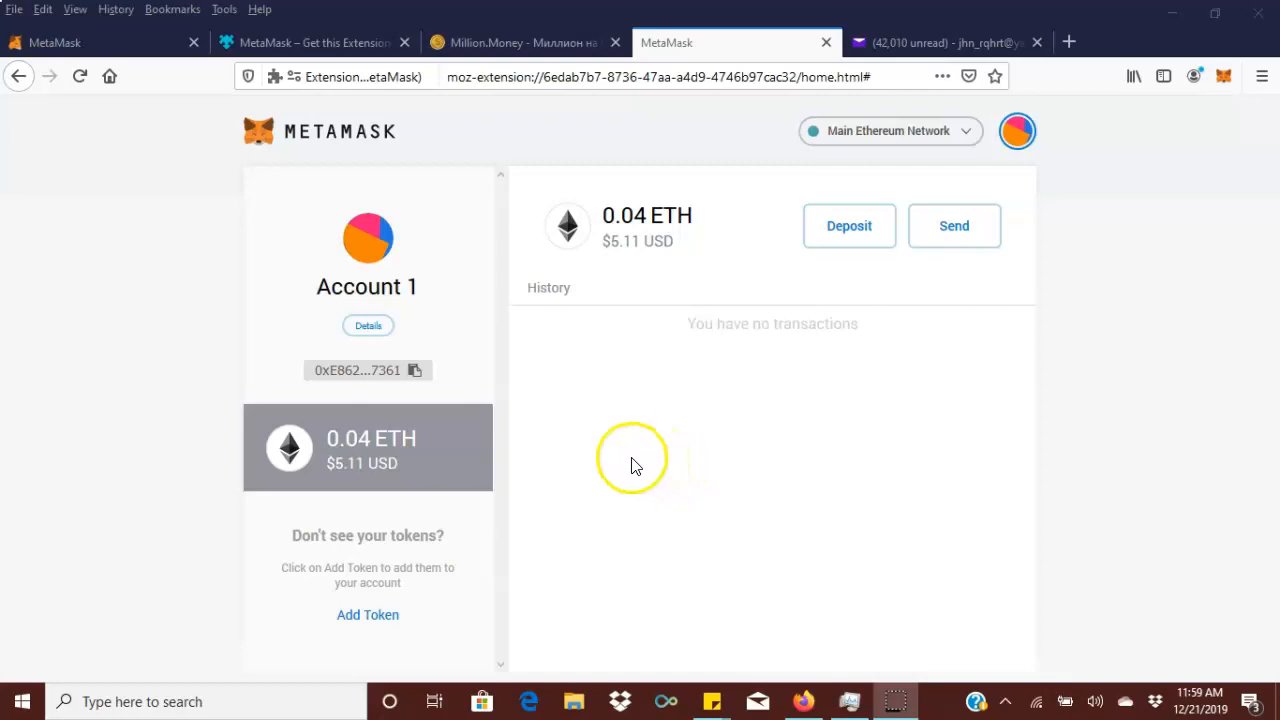
{"action": "mouse_move", "coordinate": [455, 475]}
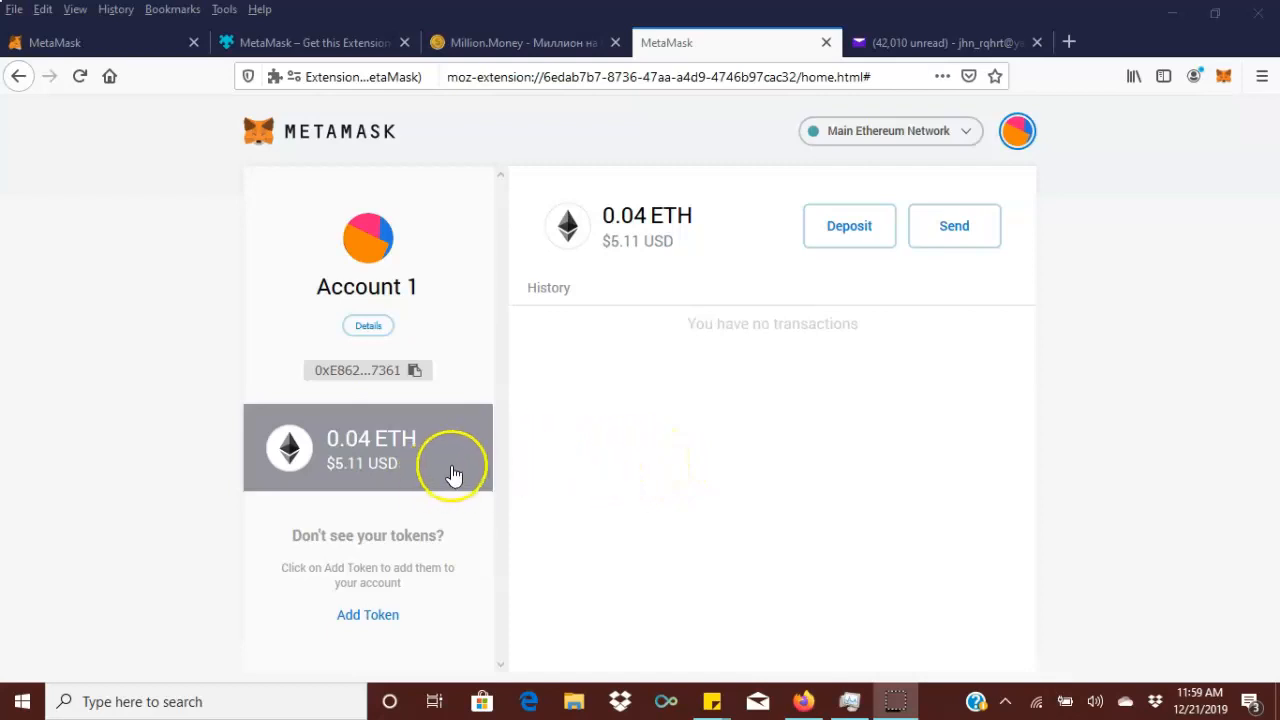
{"action": "mouse_move", "coordinate": [452, 470]}
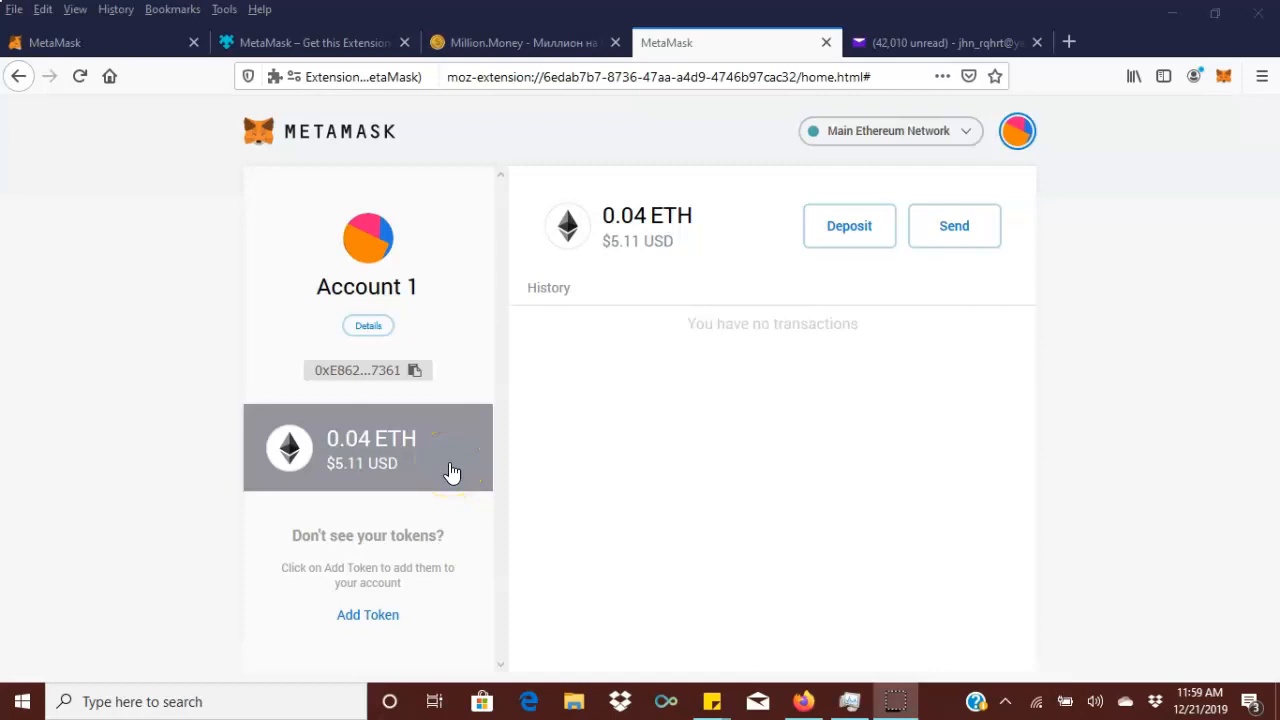
{"action": "mouse_move", "coordinate": [557, 343]}
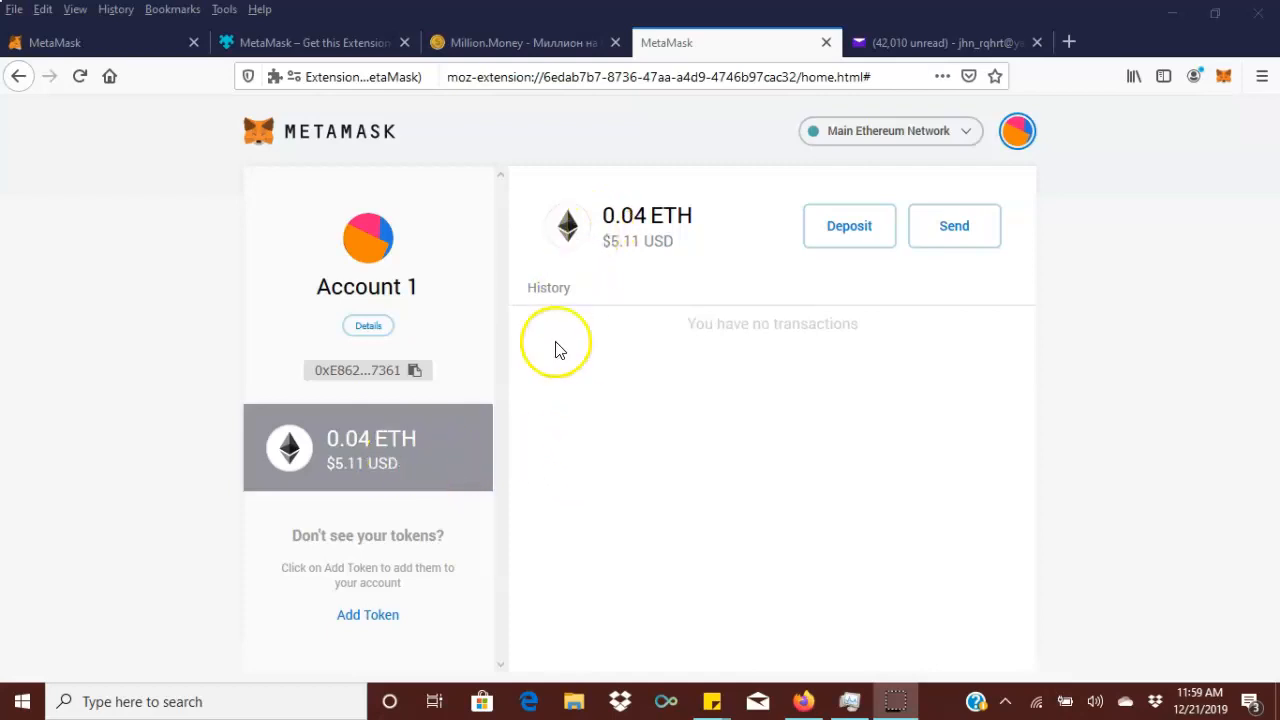